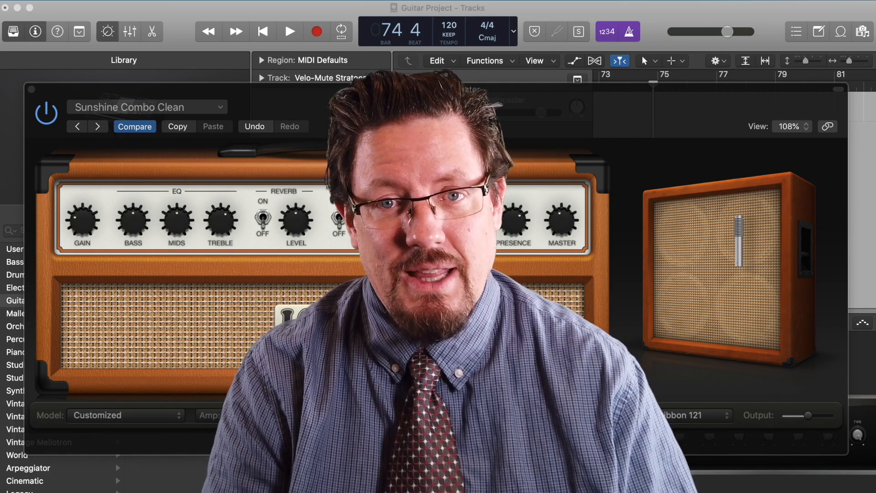
- Close the guitar project and start a new project with one empty Software Instrument track
left_click(338, 220)
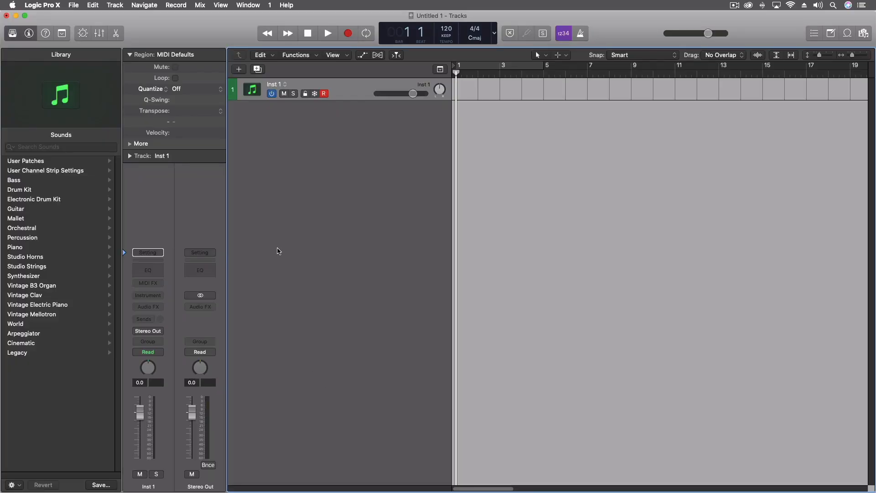
- Add a Drummer track (Darcy, Bluebird kit), play it and set a loop range
left_click(114, 5)
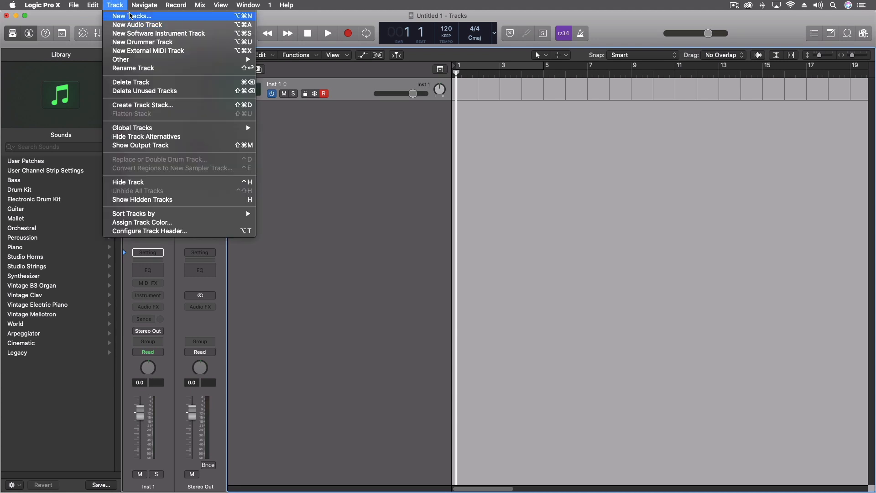
left_click(145, 42)
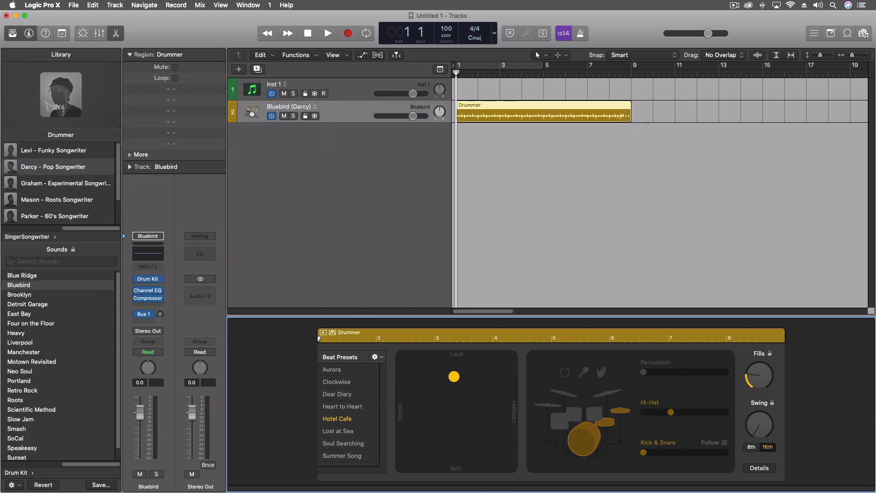
mouse_move(60, 175)
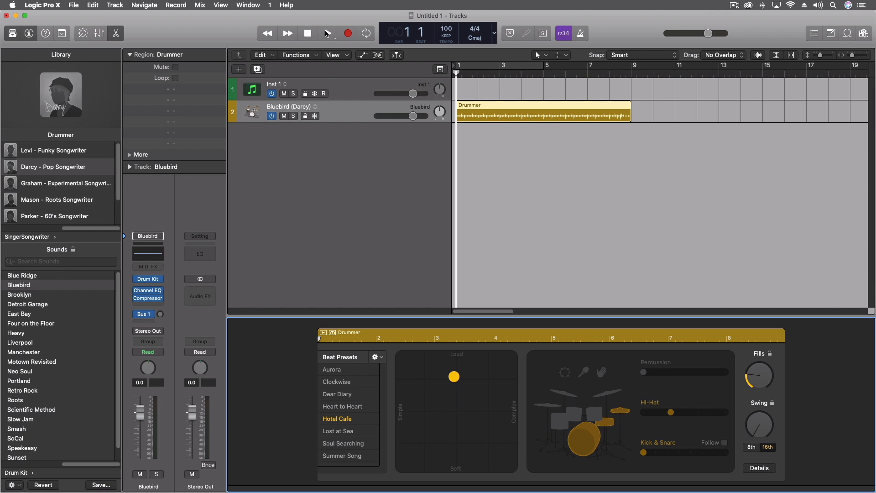
left_click(328, 33)
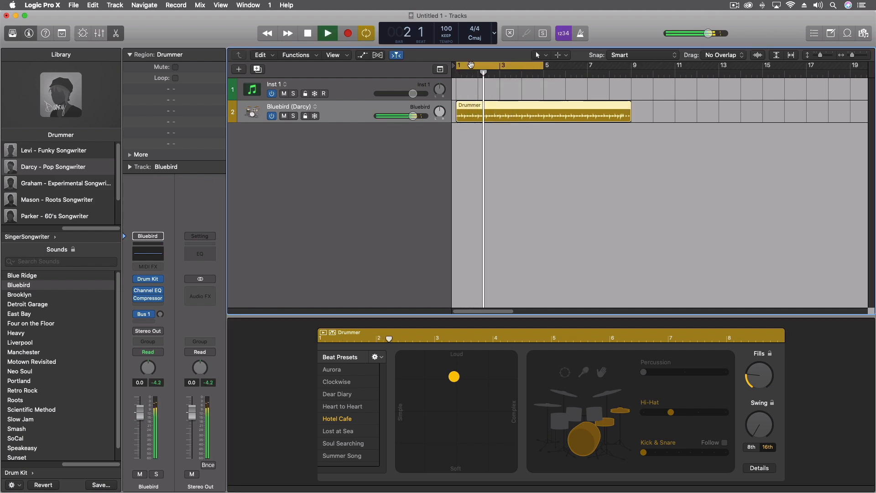
left_click(328, 33)
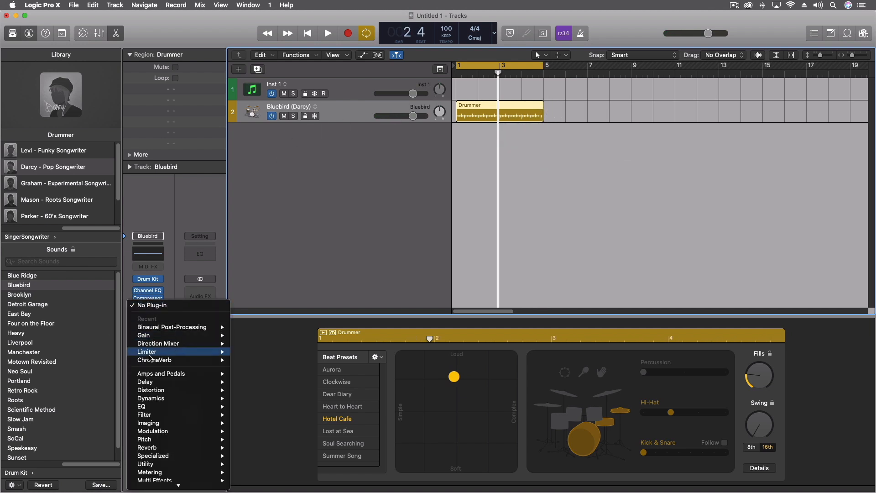
mouse_move(156, 440)
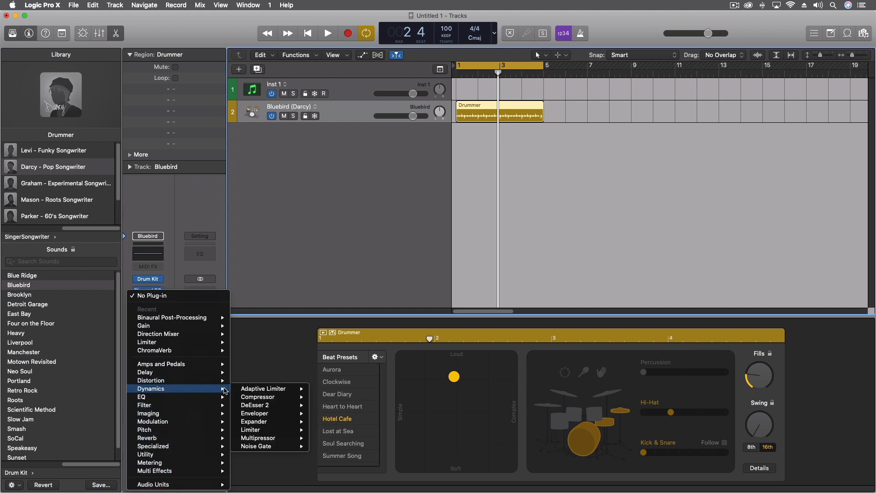
mouse_move(250, 429)
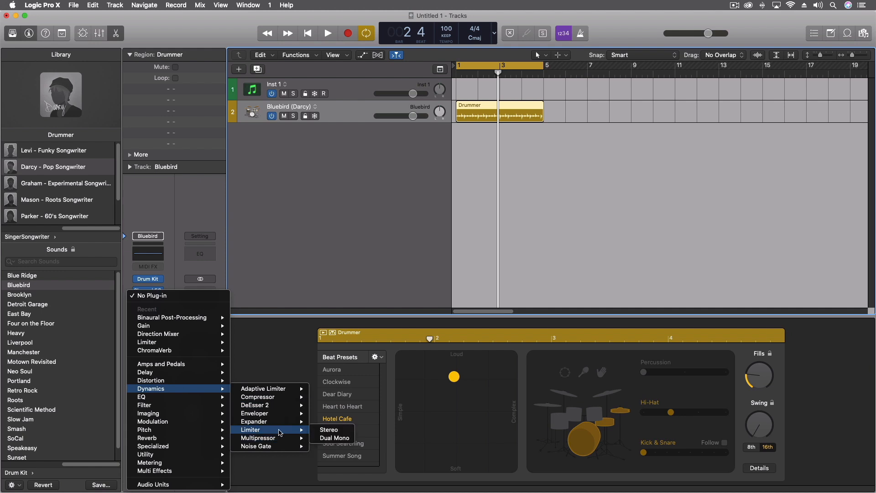
- Insert a stereo Limiter on the drummer track with +13.5 dB gain and −4 dB output
left_click(329, 429)
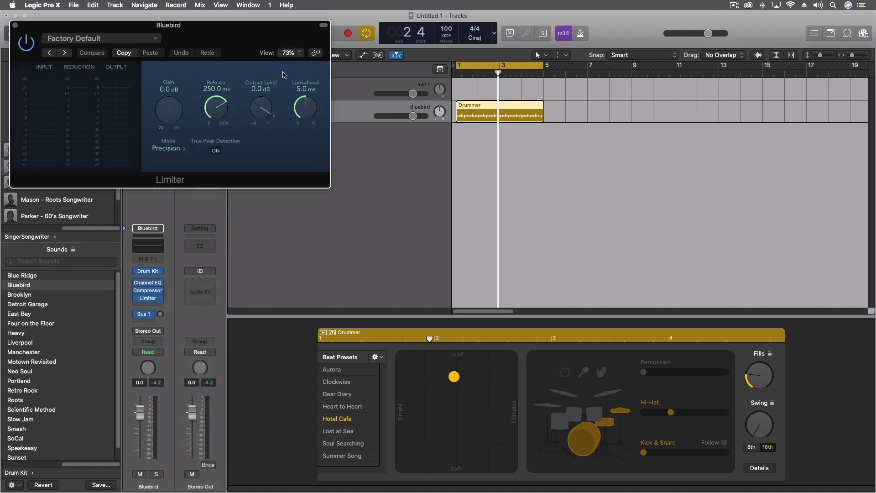
left_click(366, 32)
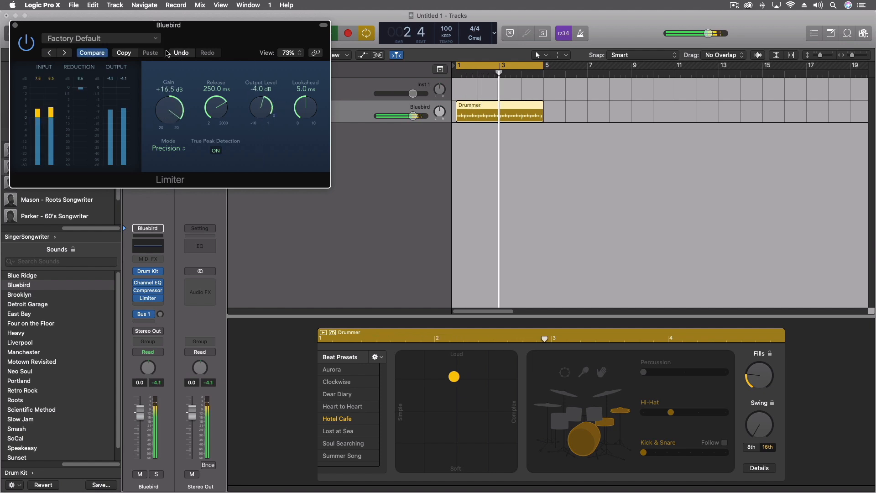
left_click_drag(169, 109, 170, 120)
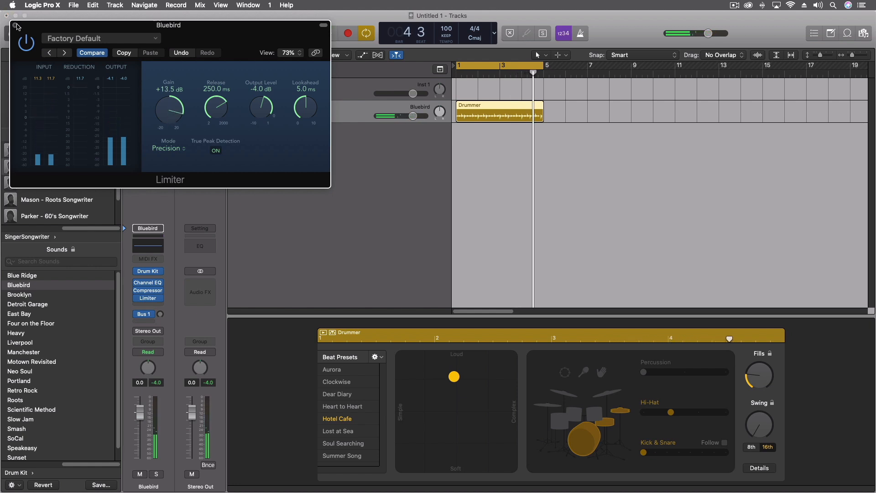
left_click(15, 25)
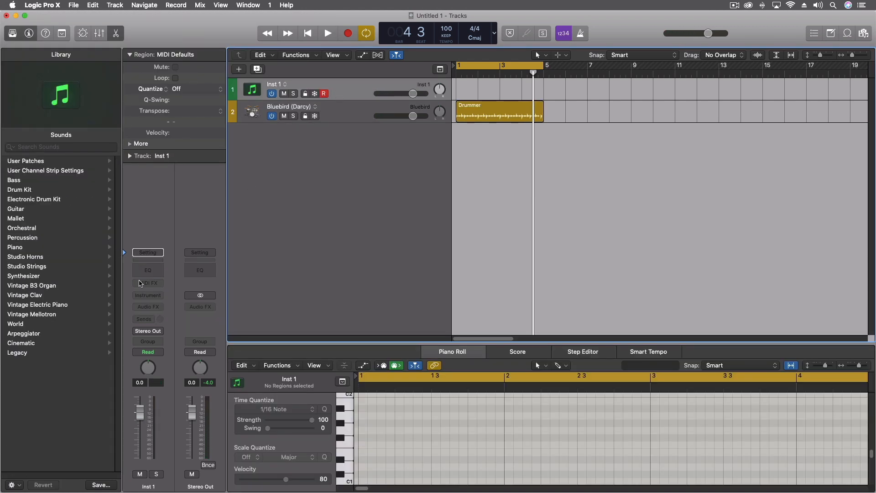
- Load Acoustic Guitar Harmonics from the Library's Guitar category onto Inst 1
left_click(16, 209)
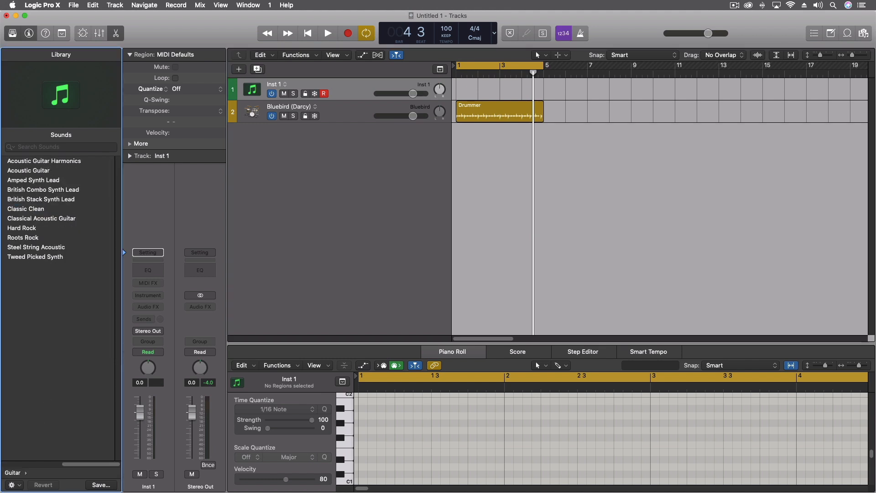
mouse_move(50, 185)
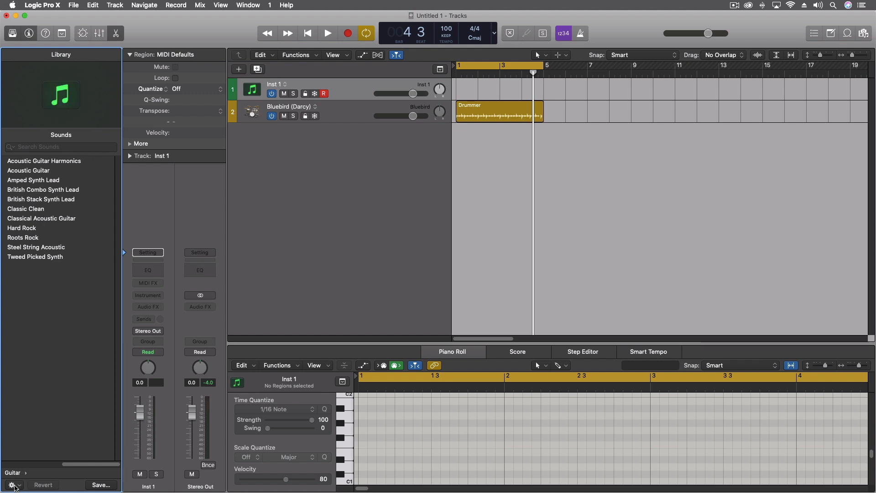
left_click(11, 484)
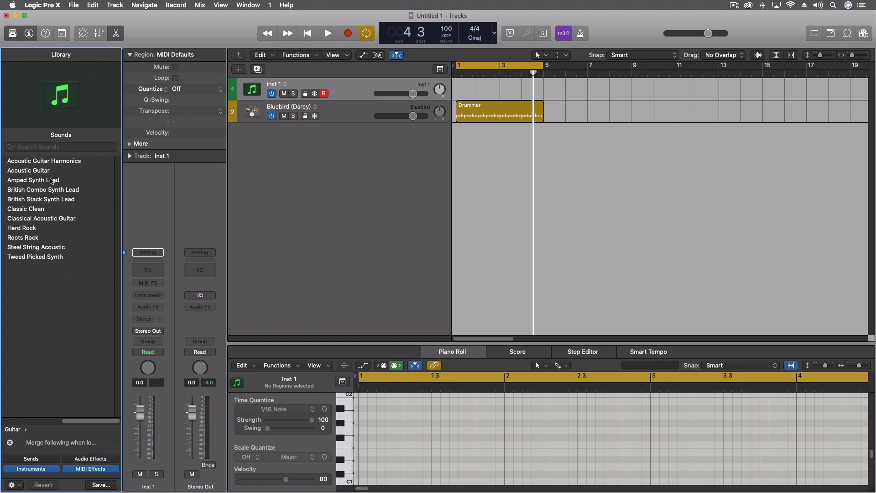
mouse_move(50, 165)
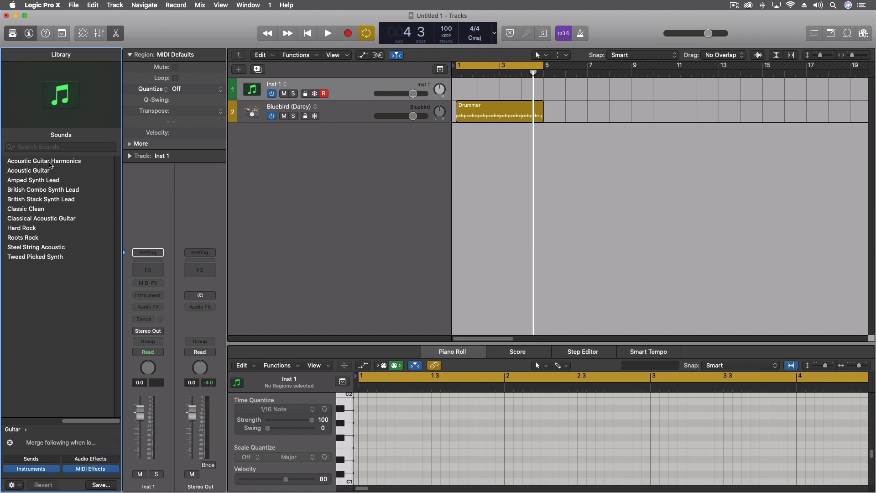
left_click(45, 161)
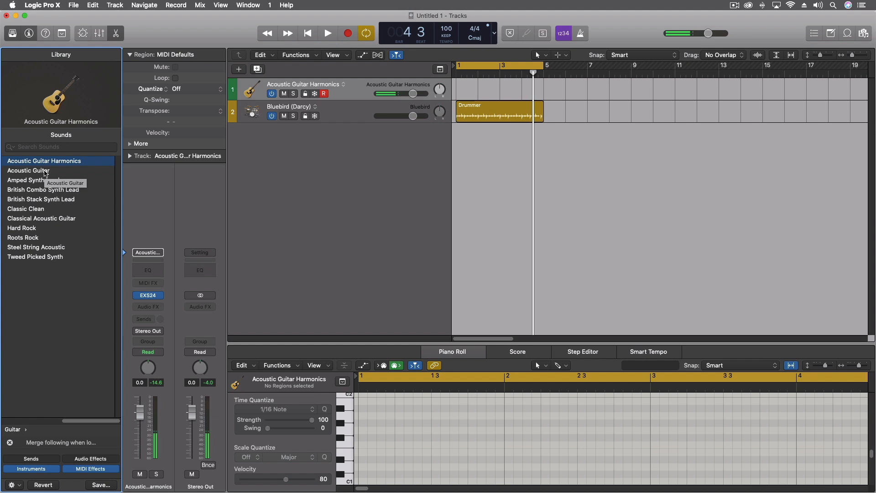
- Audition Acoustic Guitar, synth leads, Classic Clean, Classical Acoustic and Hard Rock, viewing the sampler window
left_click(28, 170)
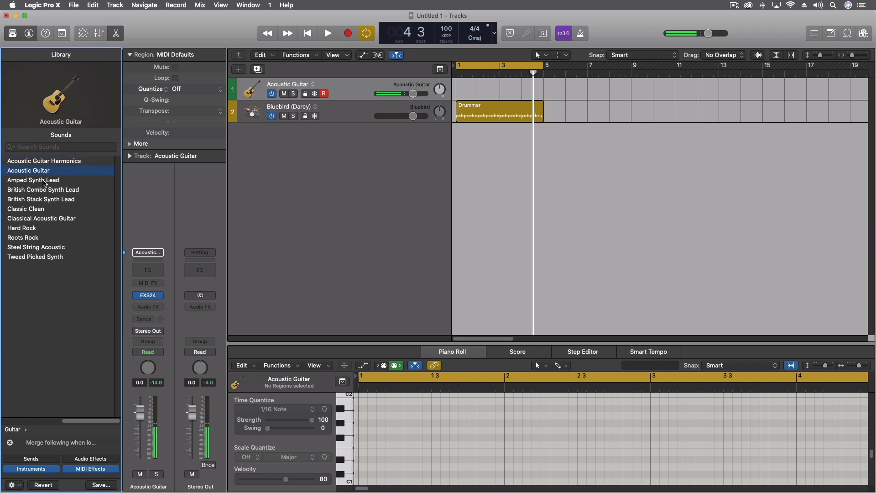
left_click(33, 180)
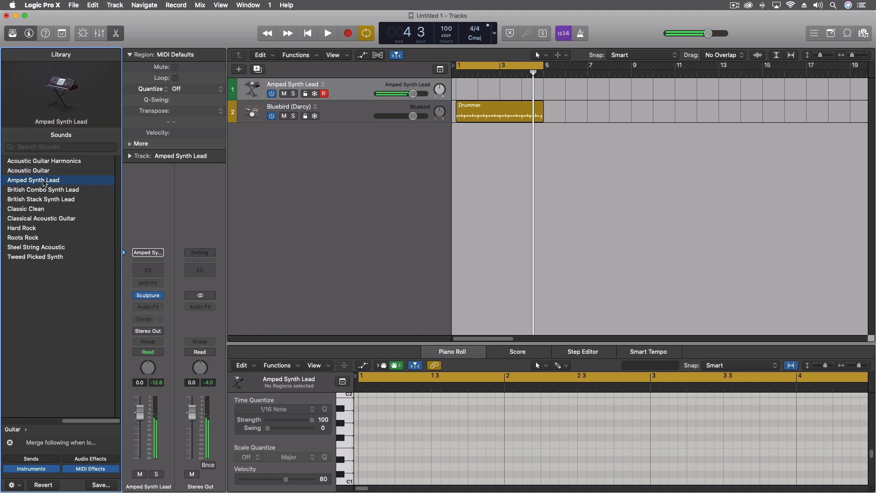
left_click(43, 189)
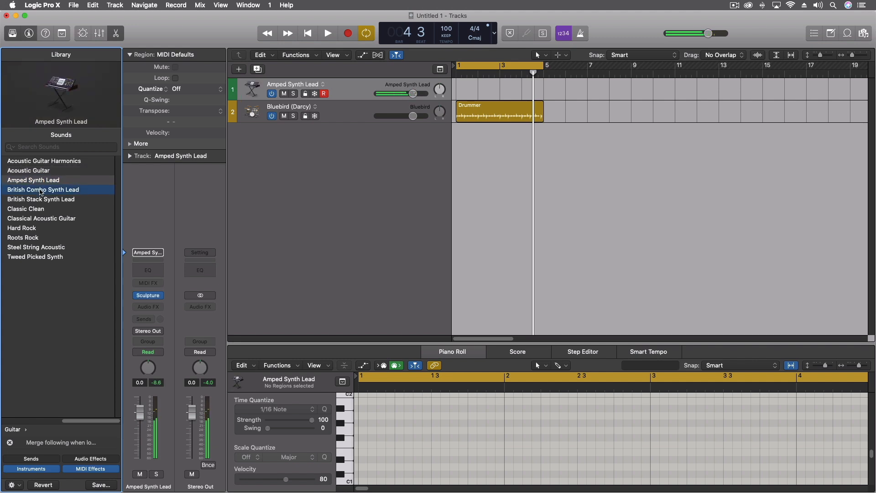
left_click(43, 189)
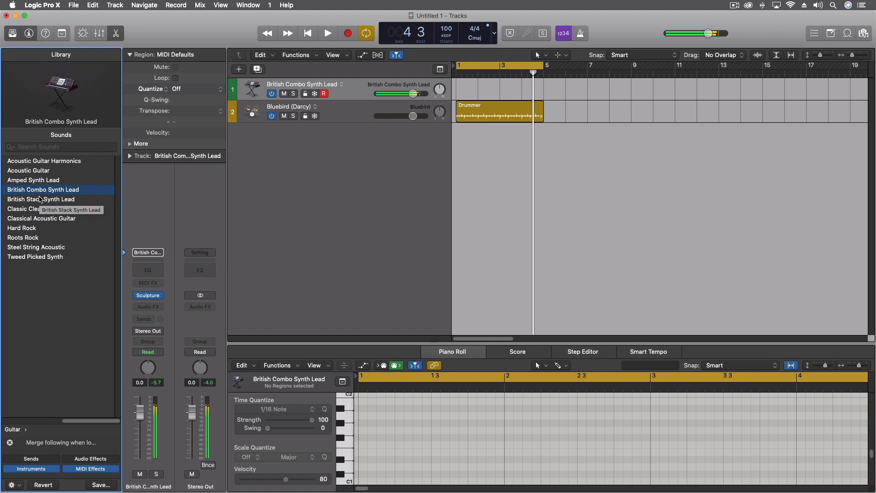
left_click(41, 199)
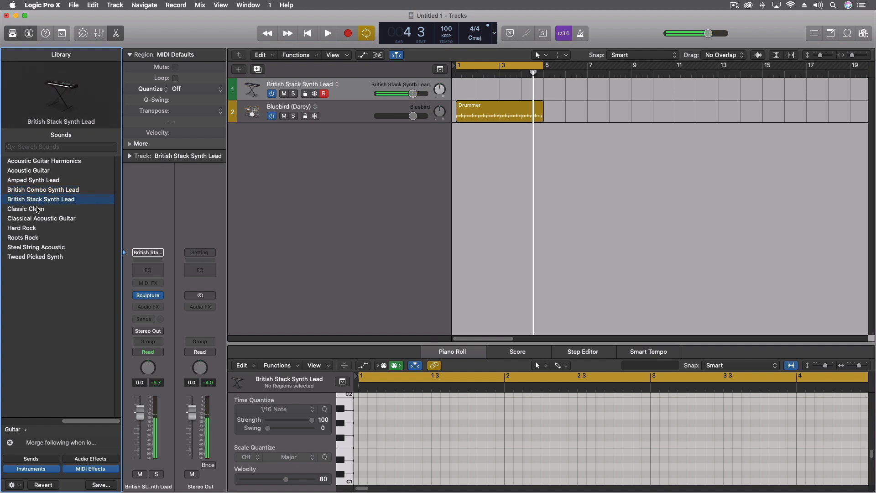
left_click(25, 208)
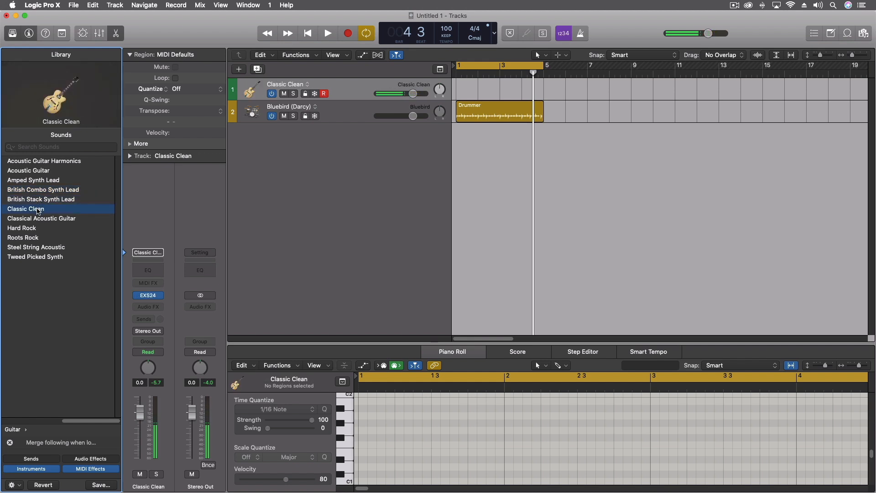
left_click(41, 218)
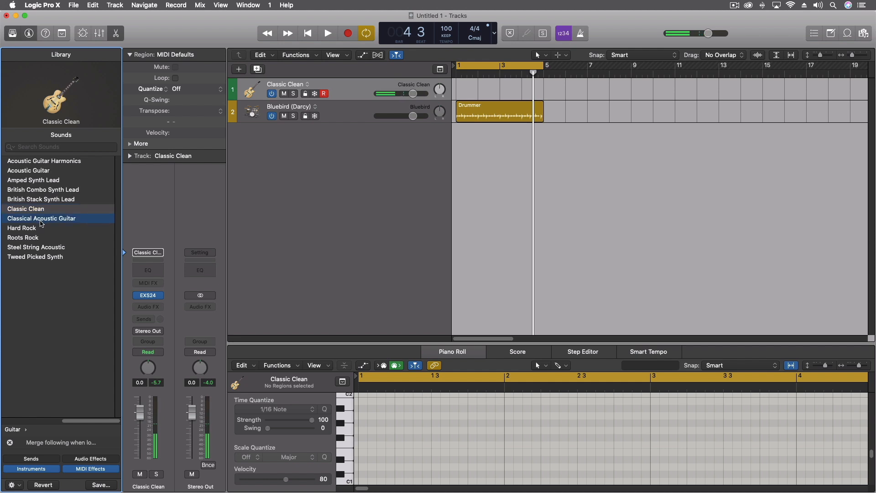
left_click(42, 218)
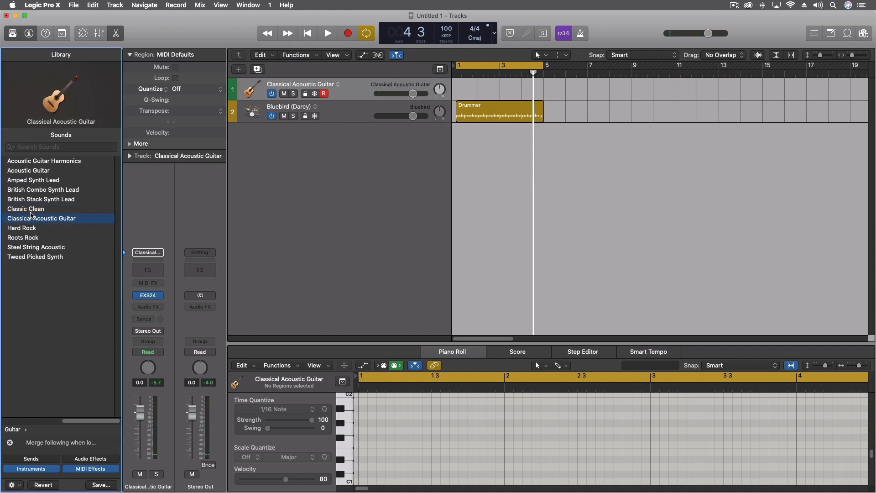
left_click(22, 228)
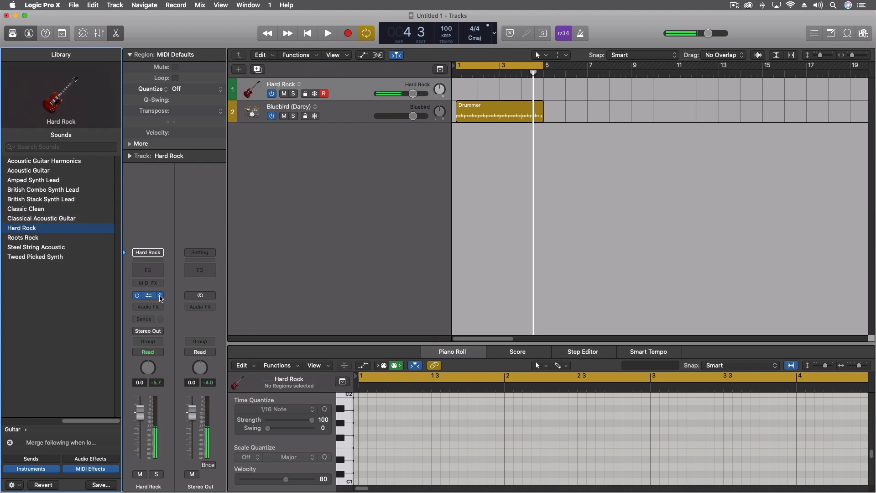
left_click(147, 295)
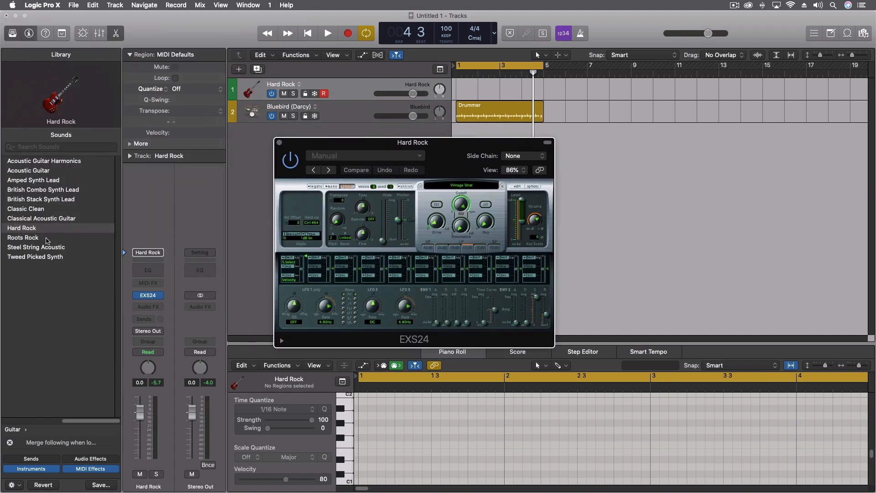
- Try Roots Rock and Steel String Acoustic, then swap the instrument to Sculpture
left_click(23, 237)
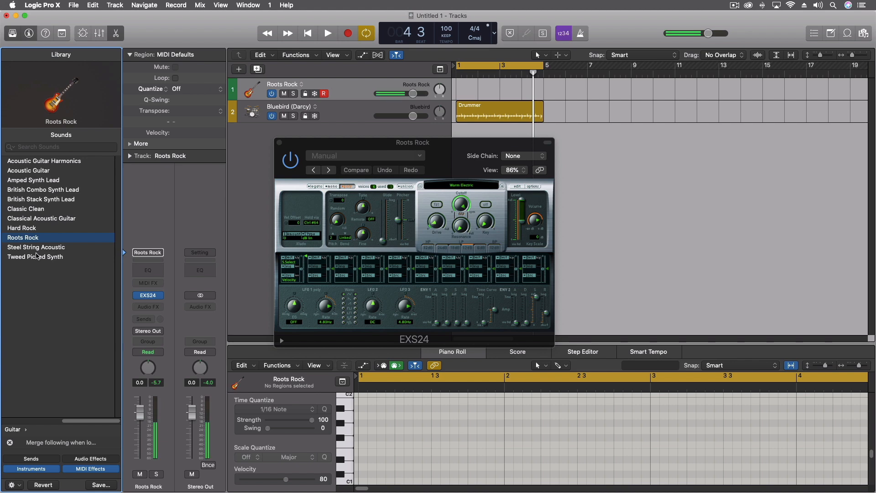
left_click(35, 247)
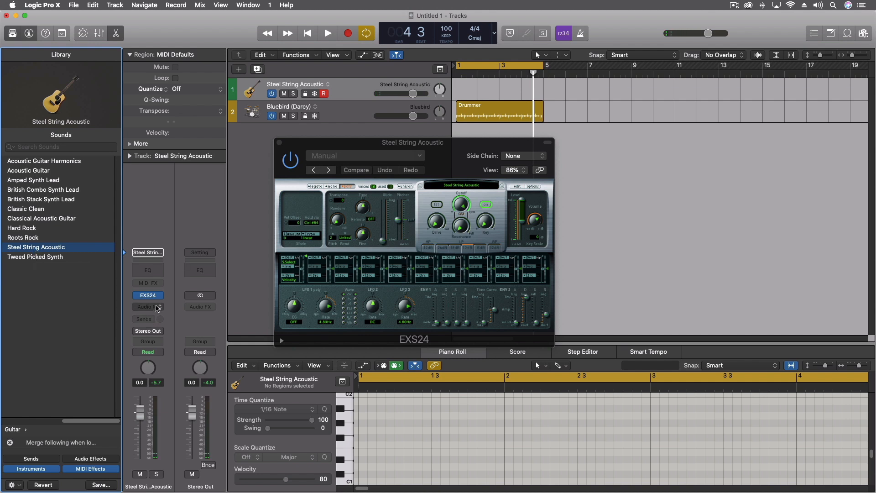
left_click(147, 295)
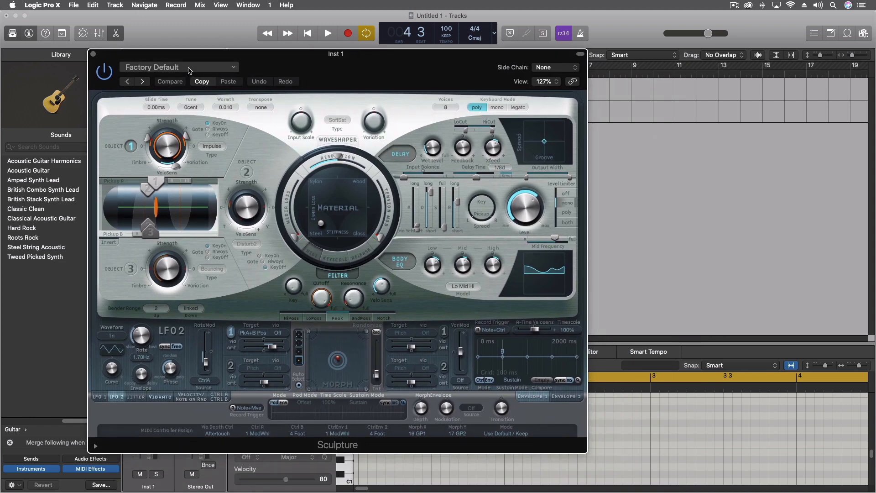
- Choose Velo-Mute Stratocaster from Sculpture's 08 Plucked Instruments presets
left_click(179, 67)
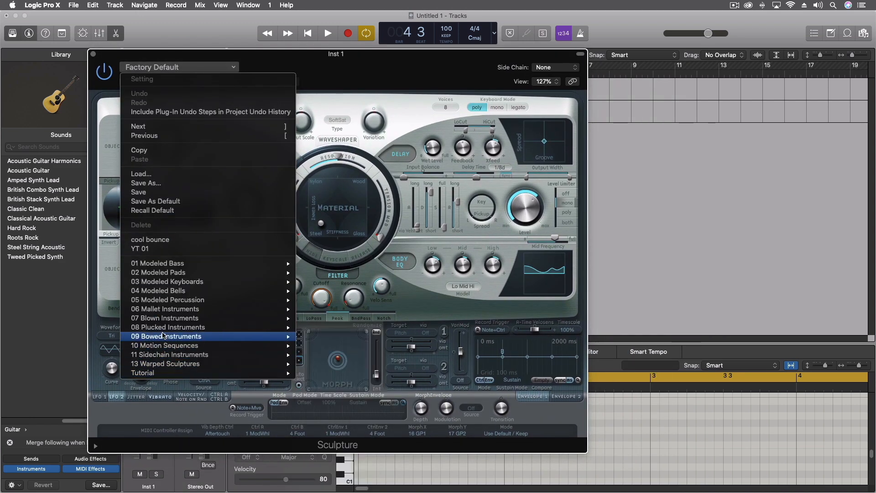
mouse_move(167, 327)
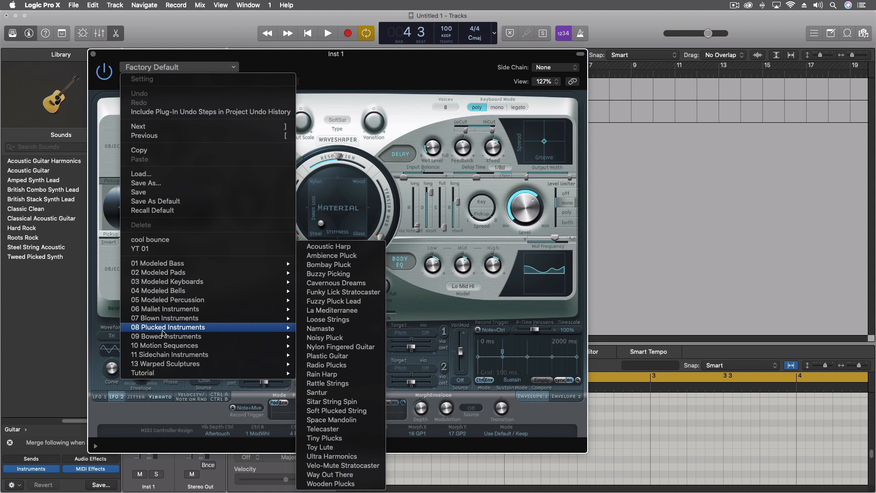
mouse_move(321, 328)
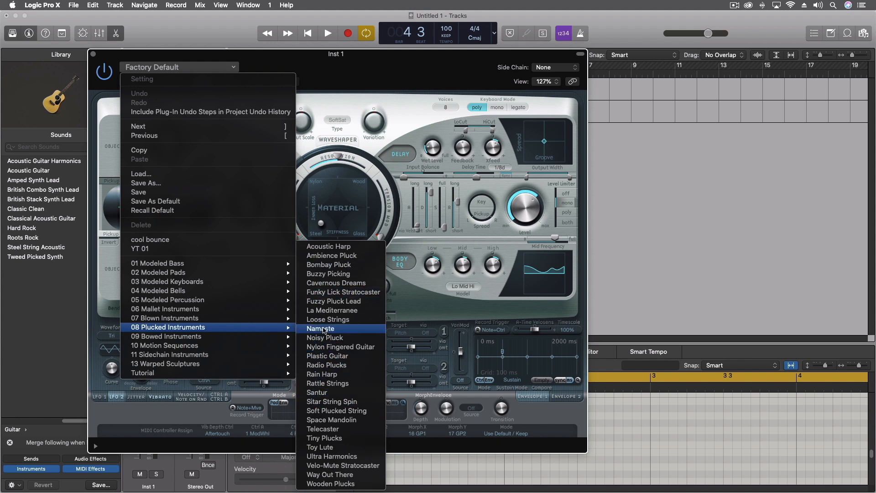
mouse_move(343, 291)
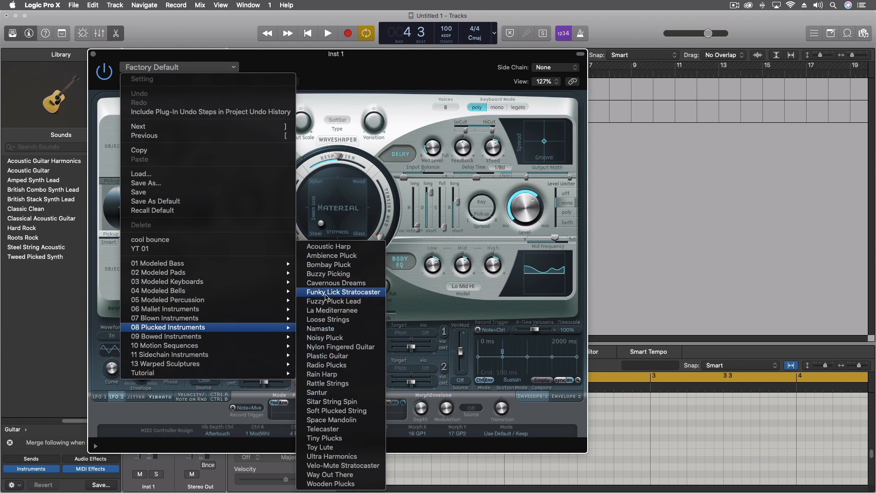
mouse_move(324, 392)
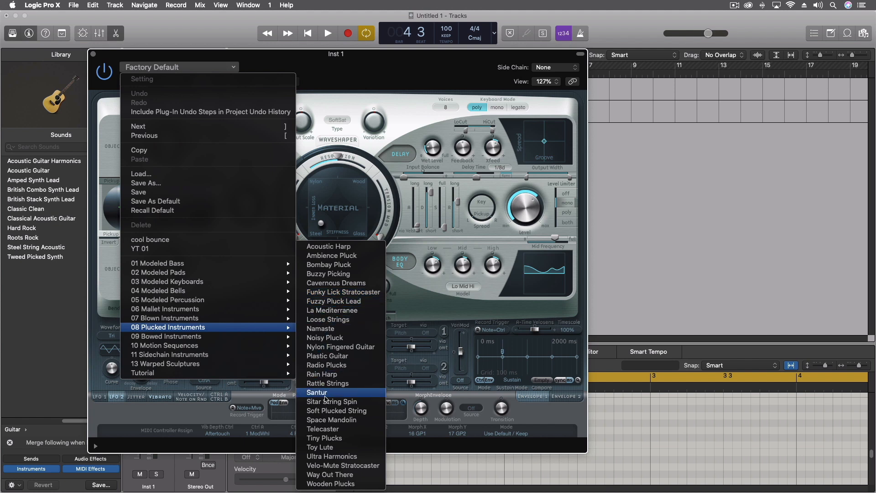
mouse_move(339, 465)
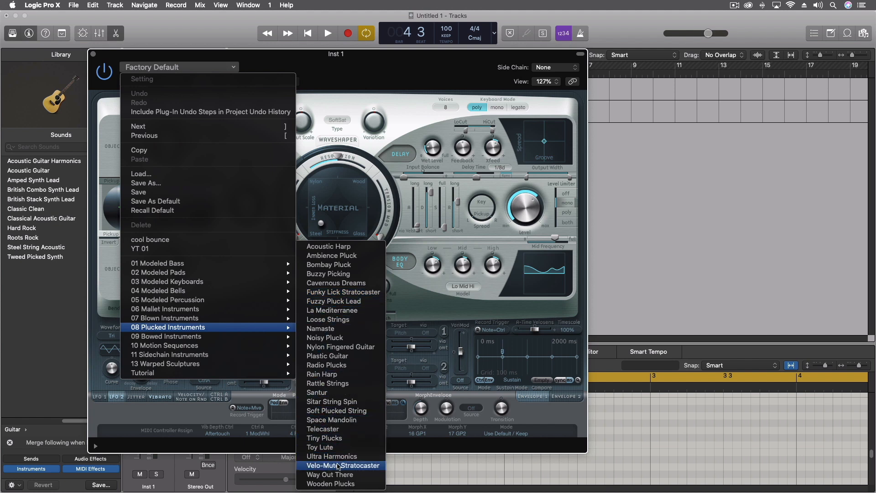
mouse_move(338, 429)
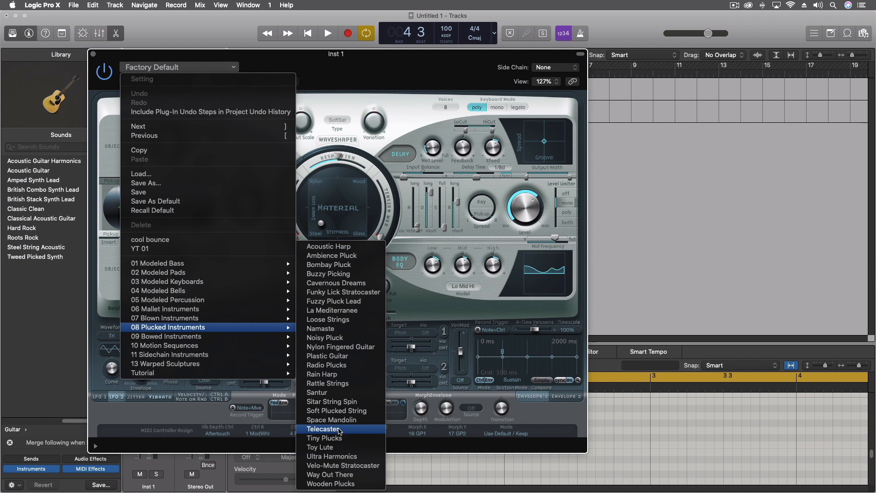
mouse_move(335, 384)
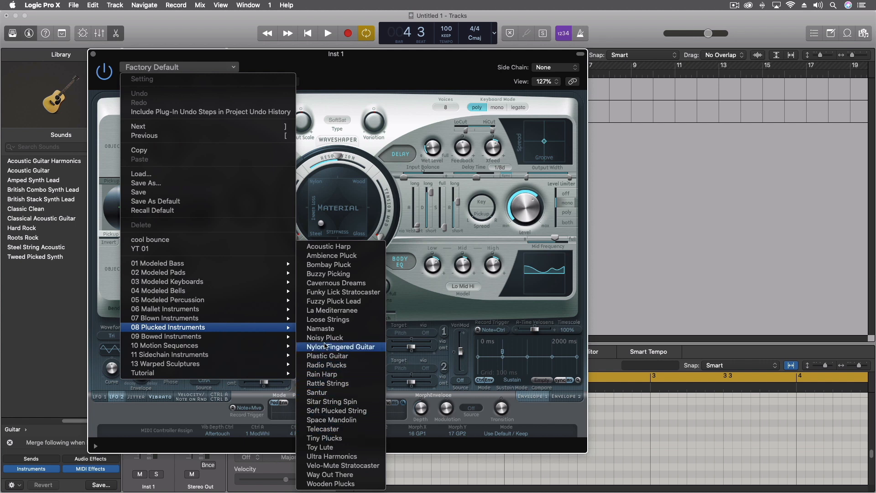
mouse_move(320, 328)
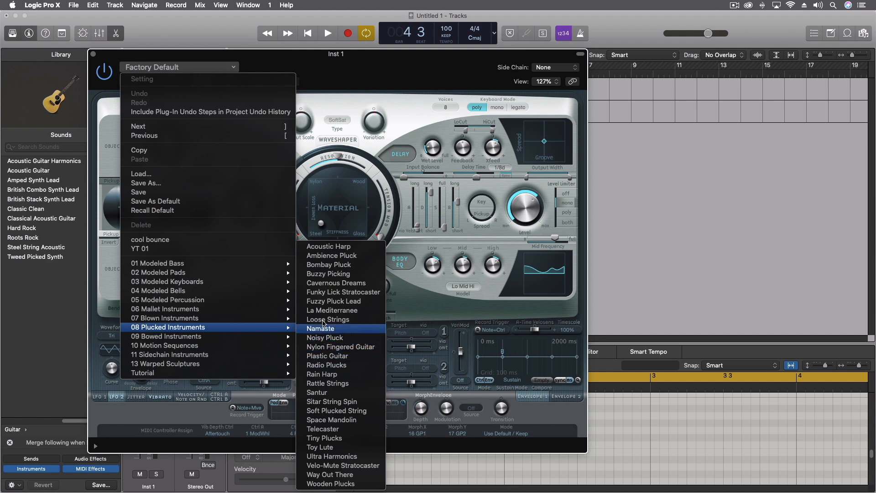
mouse_move(329, 416)
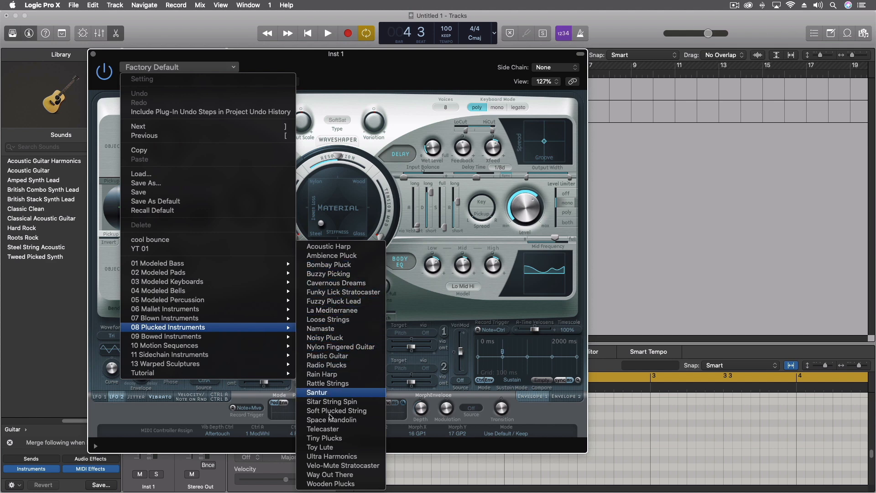
left_click(317, 393)
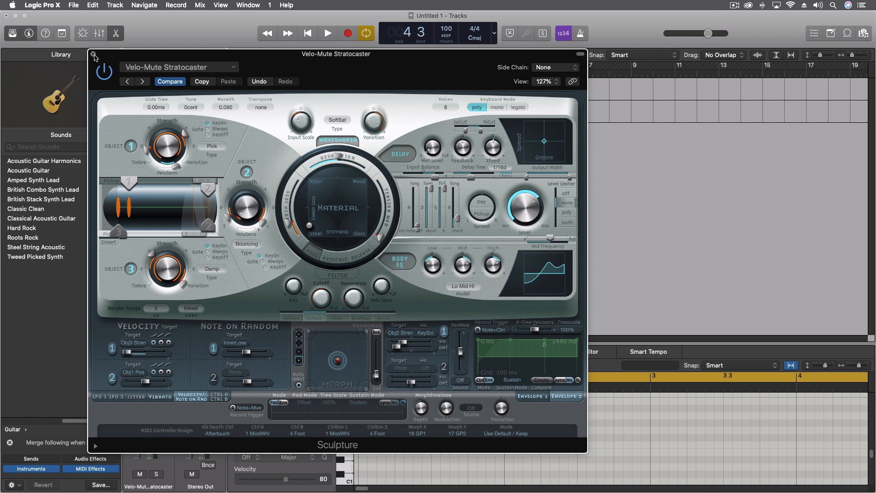
- Close Sculpture, insert Scripter as a MIDI effect, and open its script editor
left_click(95, 56)
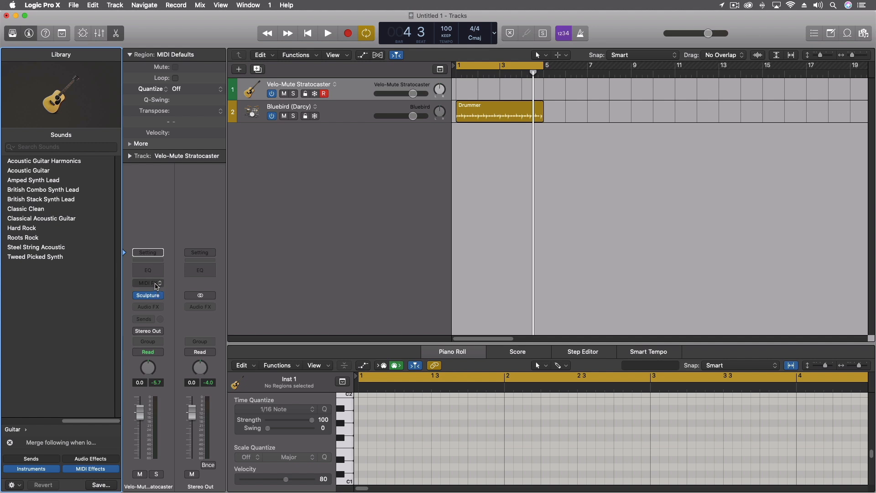
left_click(147, 283)
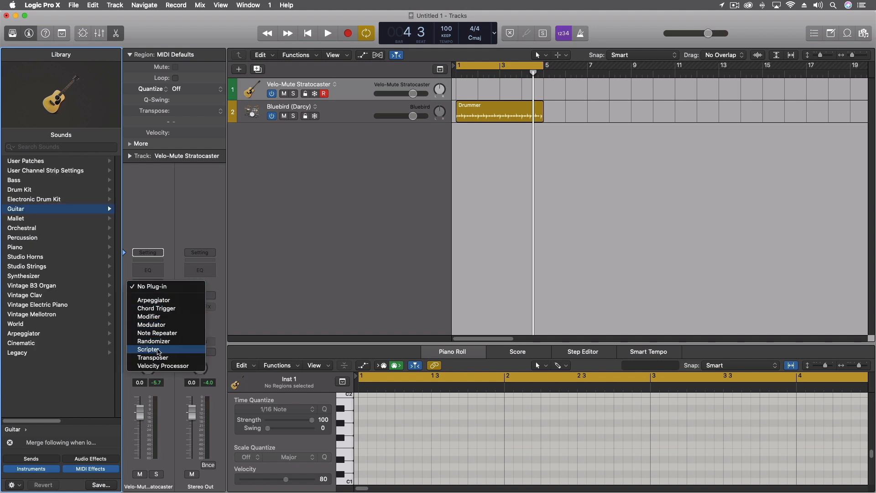
left_click(148, 349)
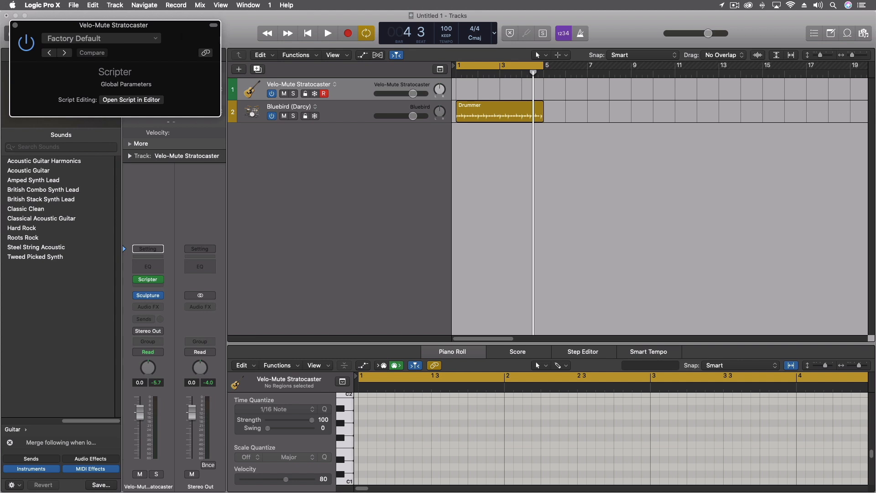
left_click(131, 99)
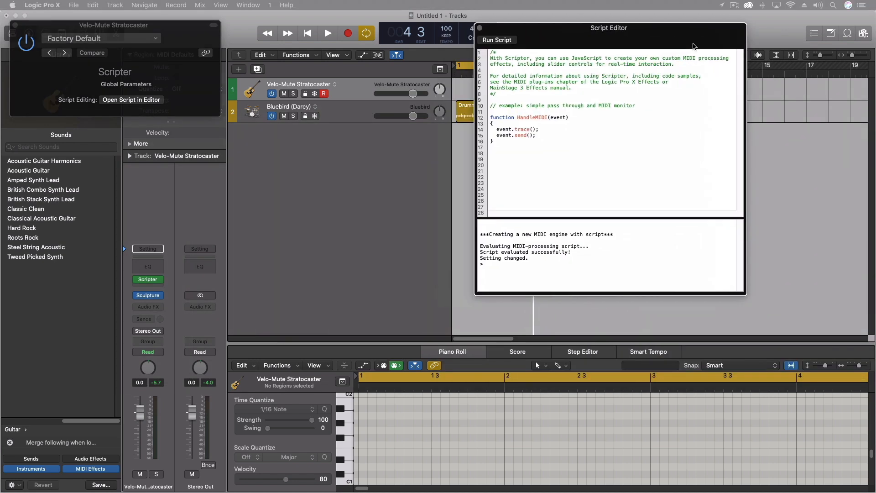
left_click_drag(609, 28, 632, 37)
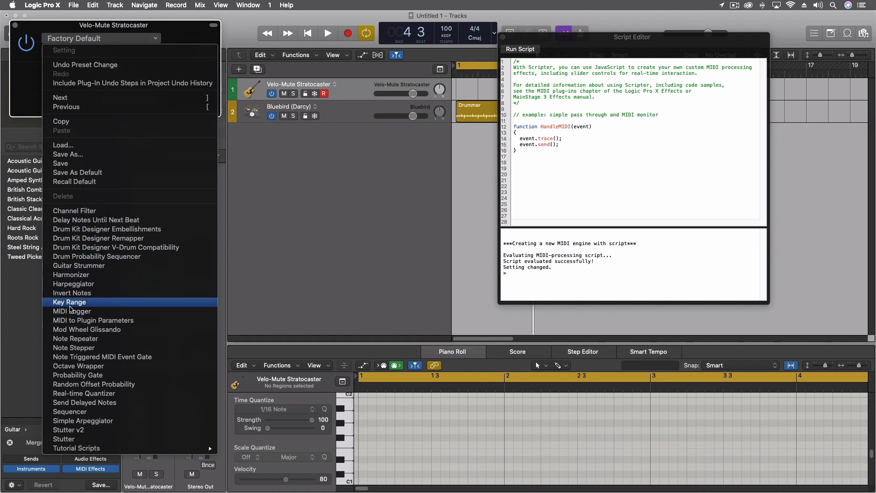
mouse_move(73, 310)
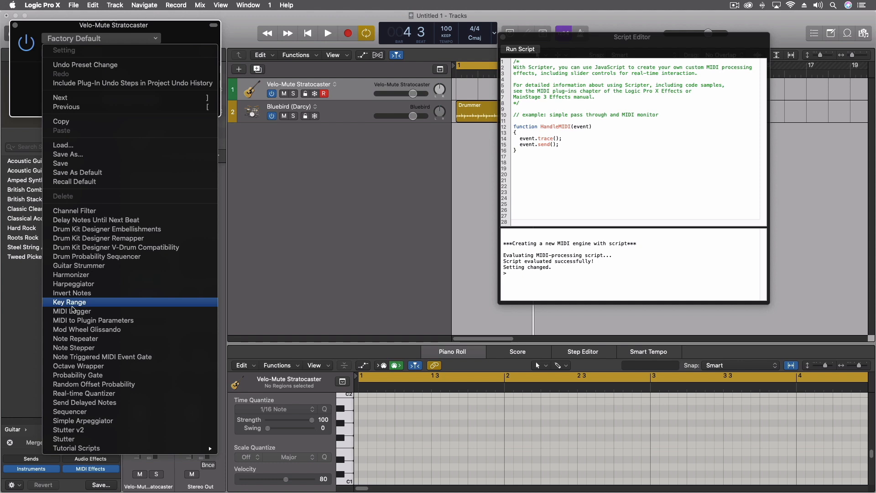
mouse_move(75, 306)
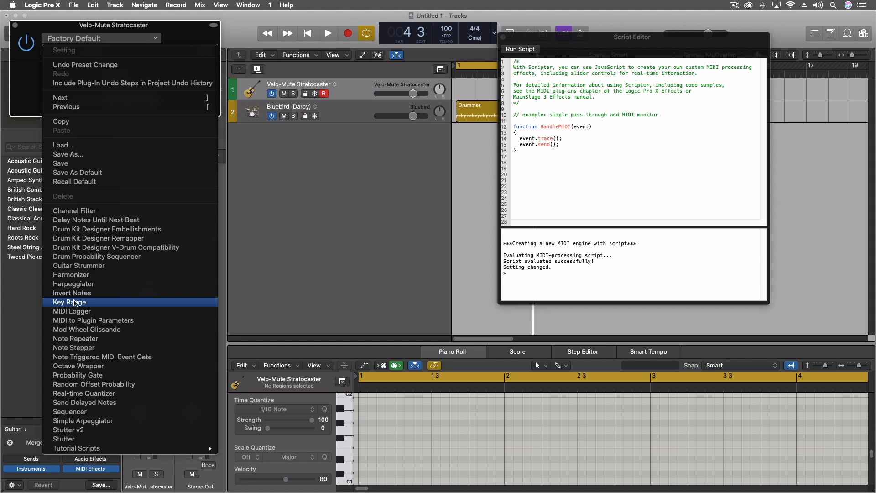
mouse_move(84, 266)
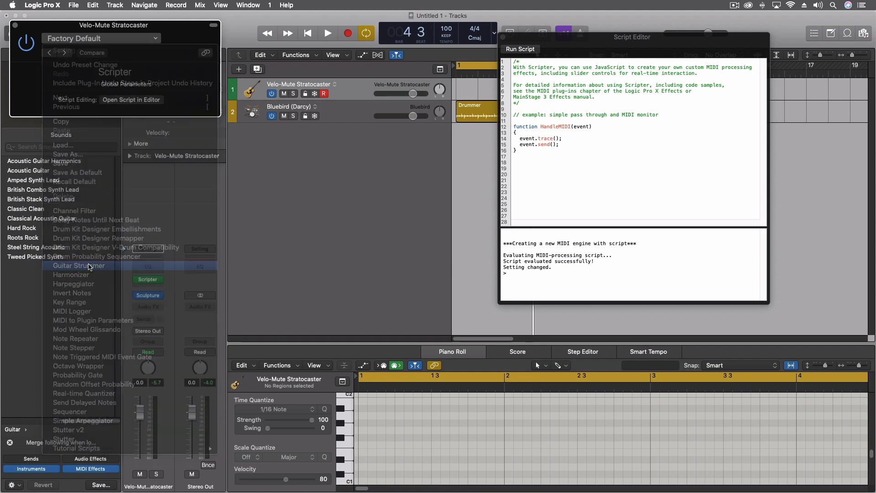
- Load the Guitar Strummer script and set its Type to Arpeggio
left_click(79, 265)
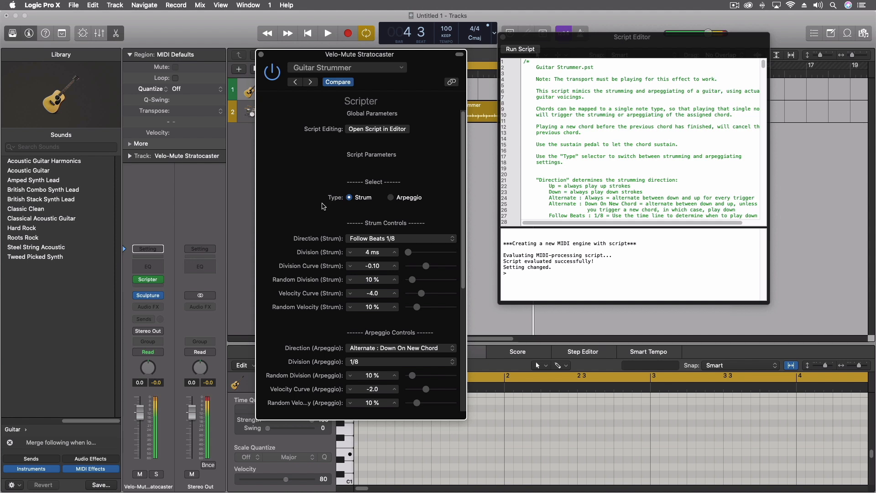
mouse_move(308, 215)
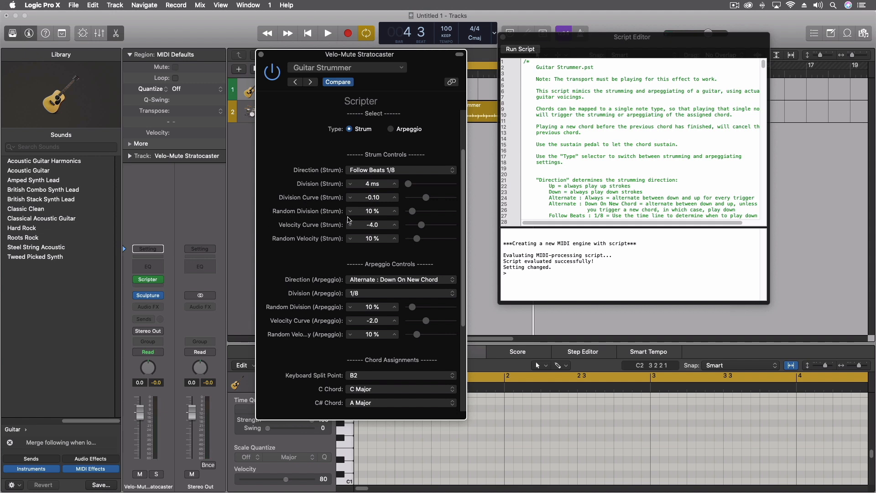
mouse_move(316, 251)
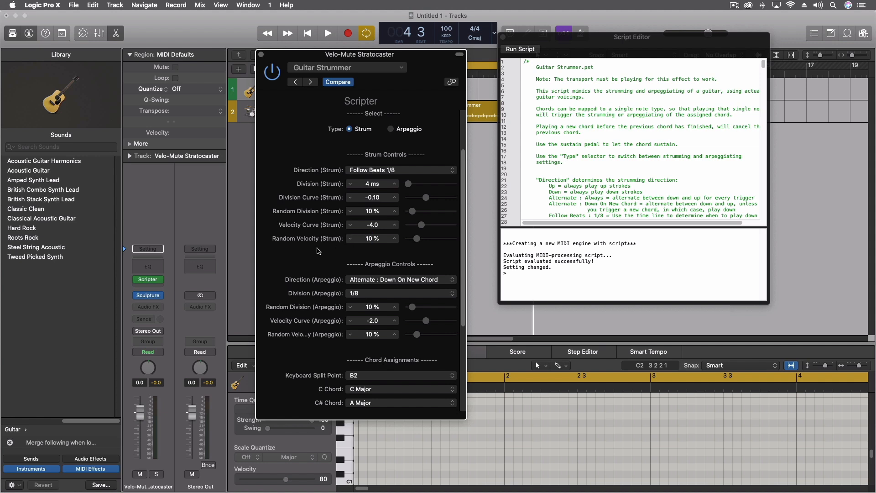
mouse_move(390, 193)
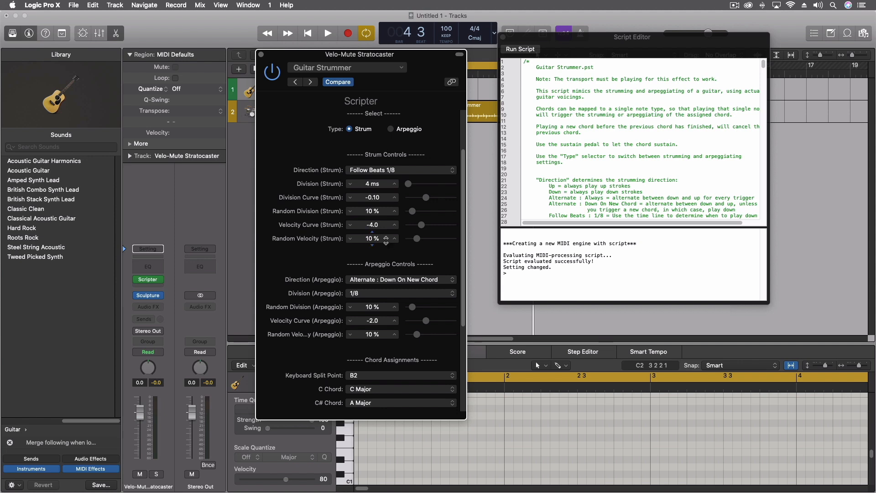
left_click(390, 129)
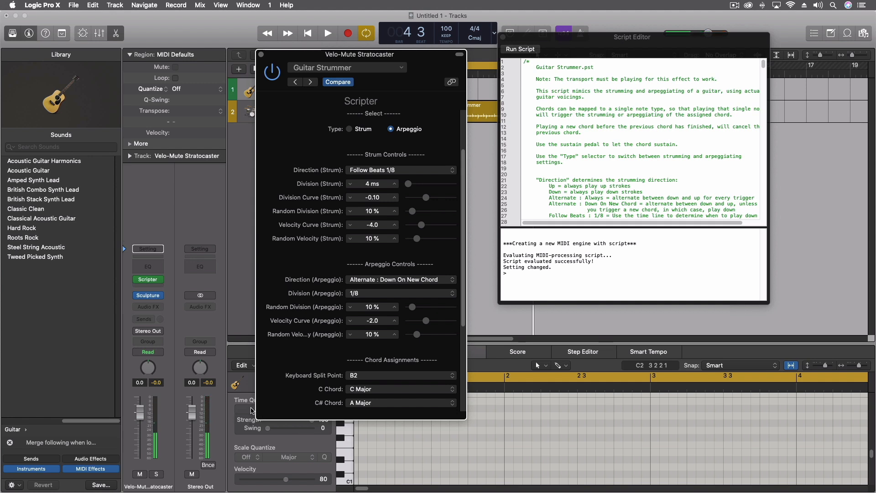
- Map the C key to a C Power Chord and set the Type back to Strum
scroll("down", 3)
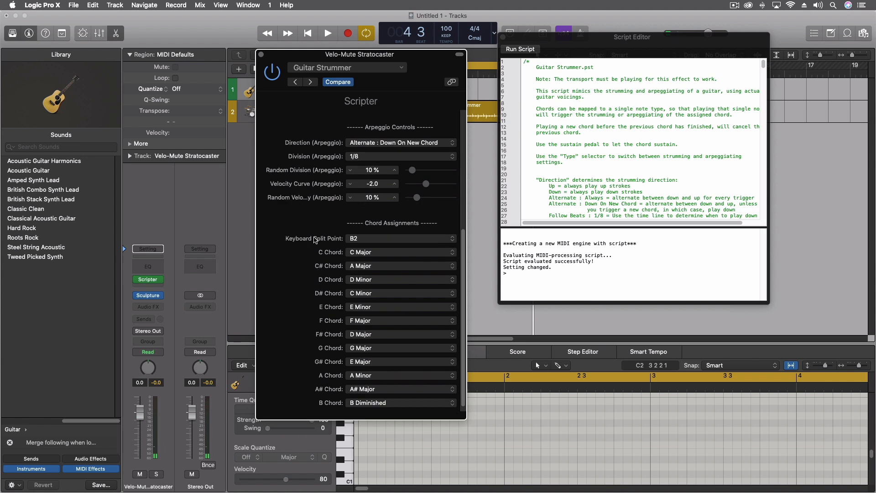
mouse_move(369, 224)
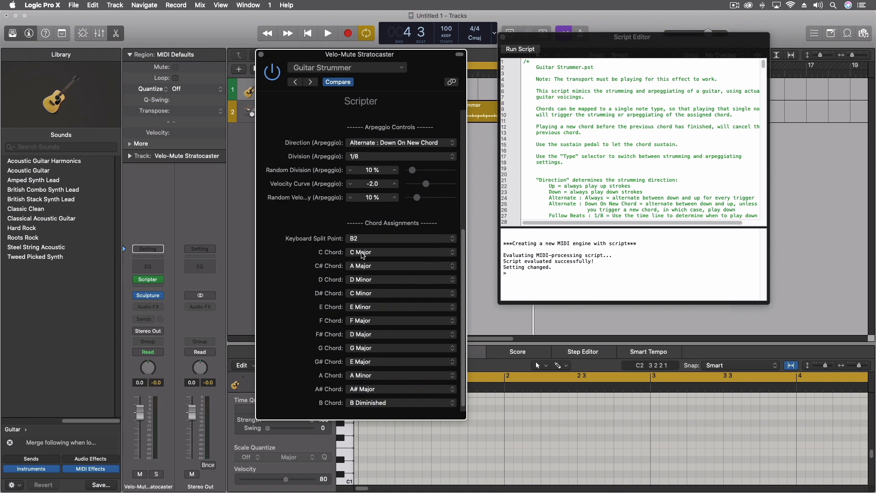
mouse_move(371, 342)
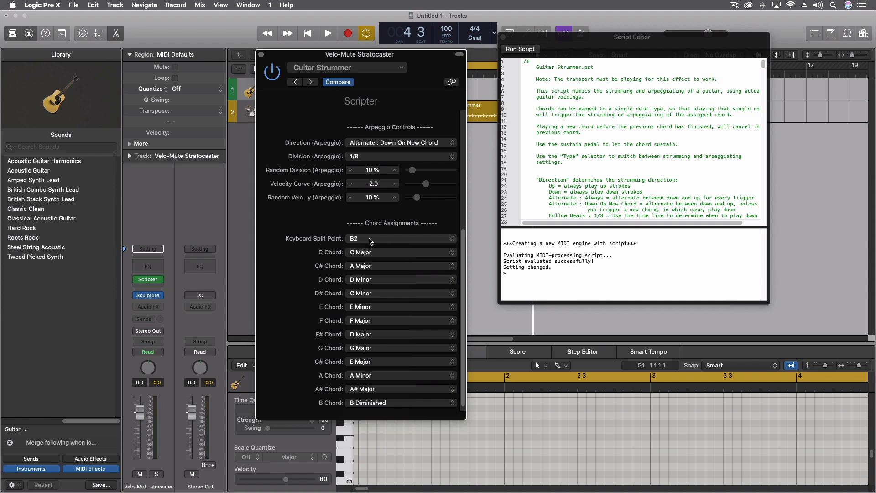
mouse_move(362, 249)
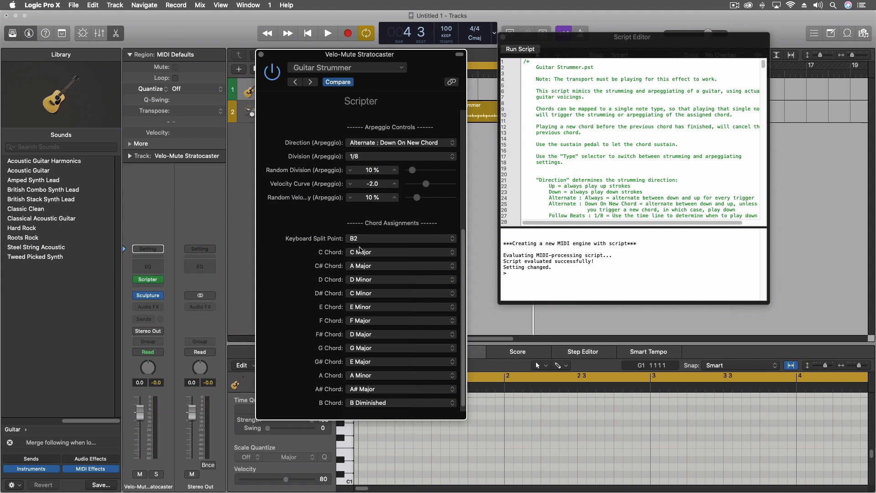
left_click(400, 252)
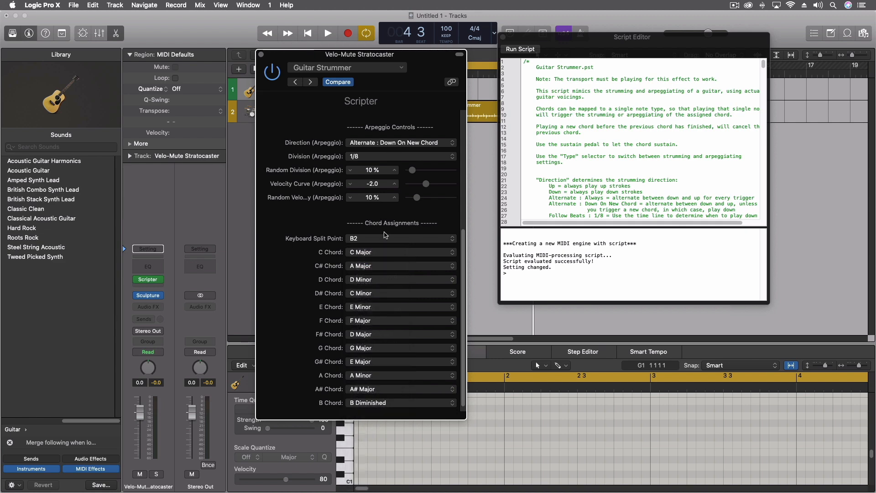
left_click(398, 252)
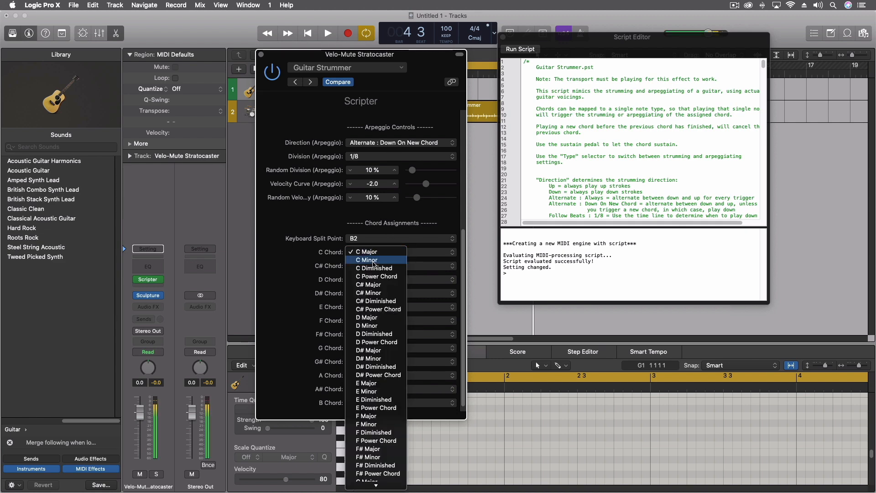
left_click(376, 276)
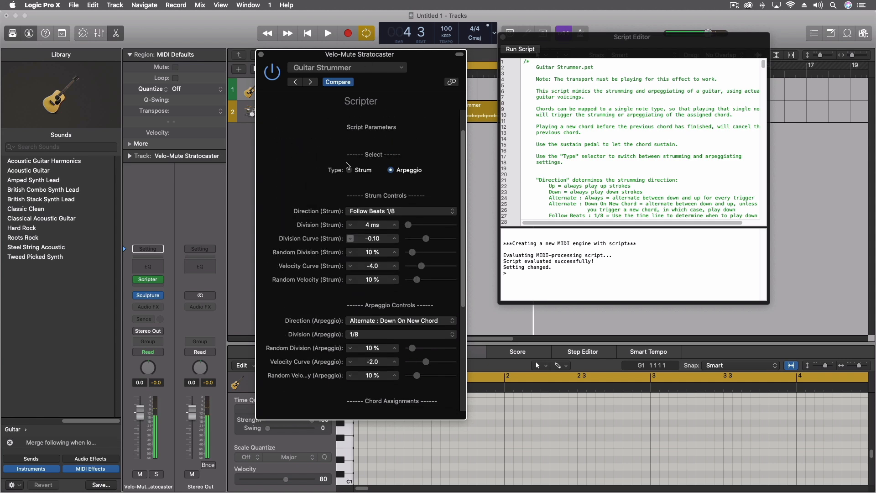
left_click(350, 170)
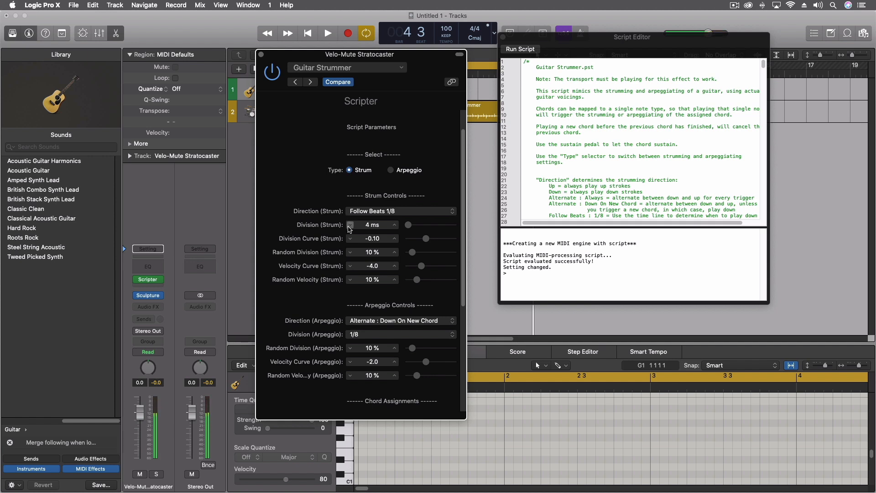
scroll("down", 3)
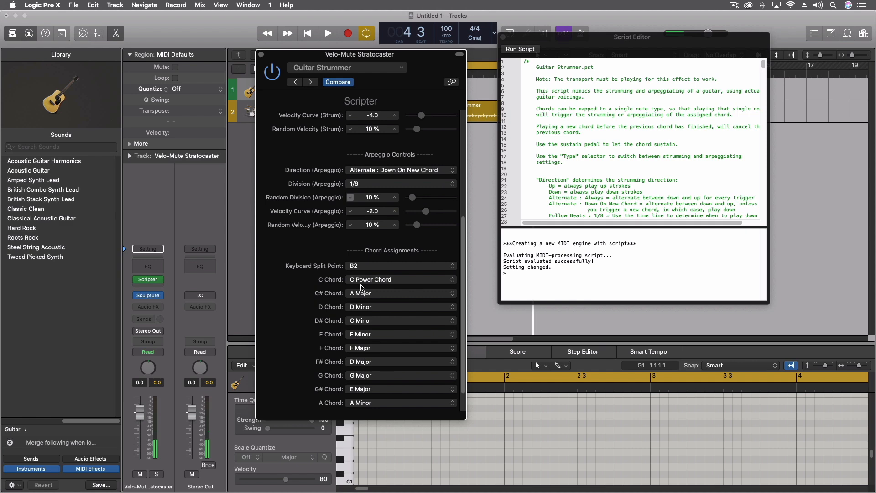
left_click(400, 279)
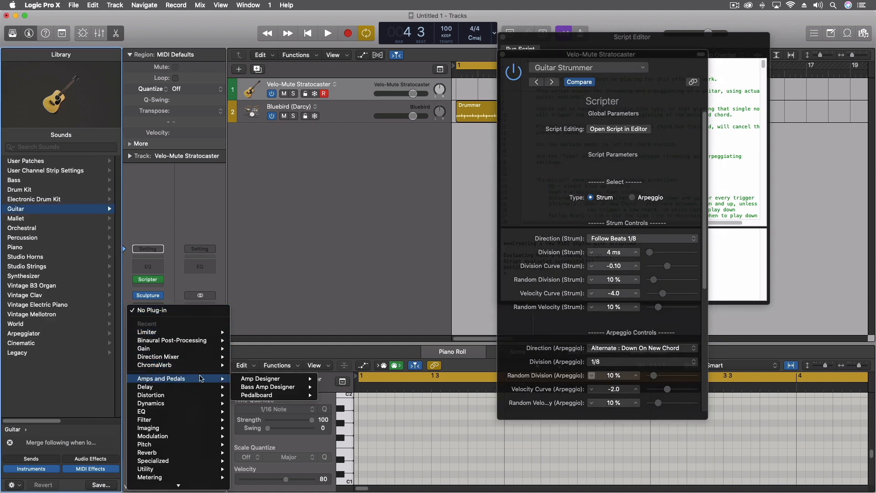
mouse_move(260, 378)
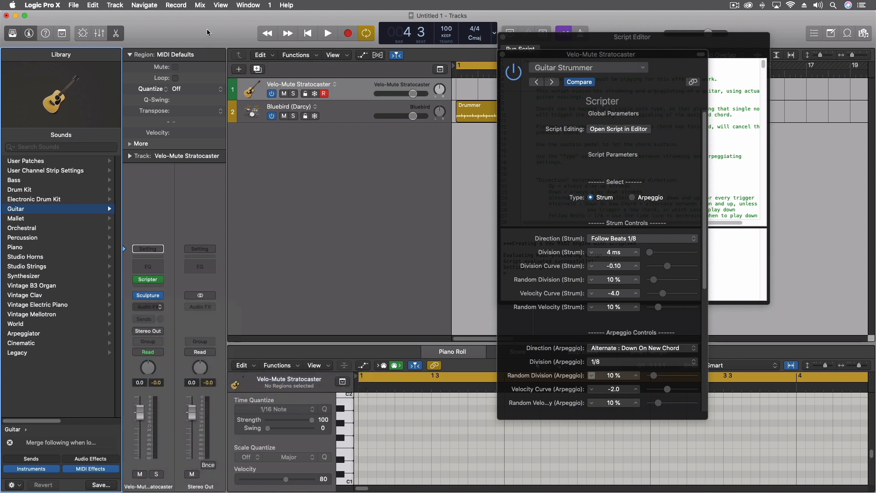
- Insert Amp Designer on the guitar channel with the 02 Crunch Full Combo preset
left_click(147, 304)
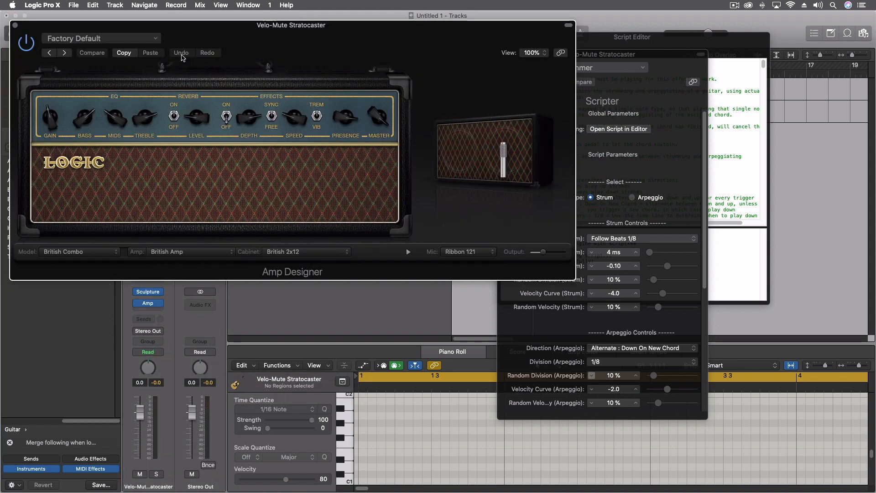
left_click(100, 37)
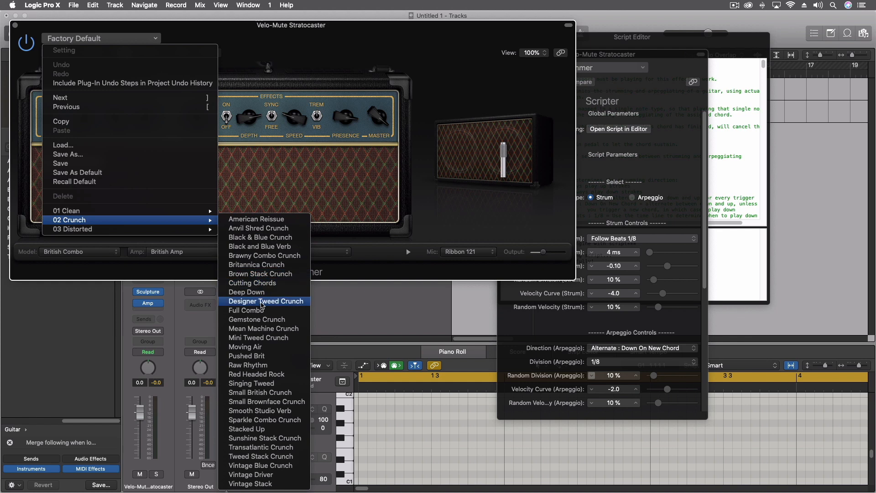
left_click(247, 310)
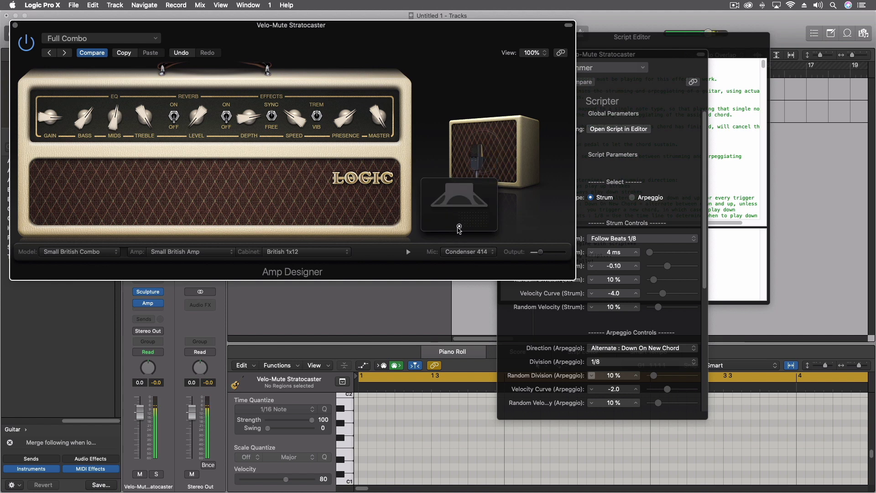
mouse_move(465, 220)
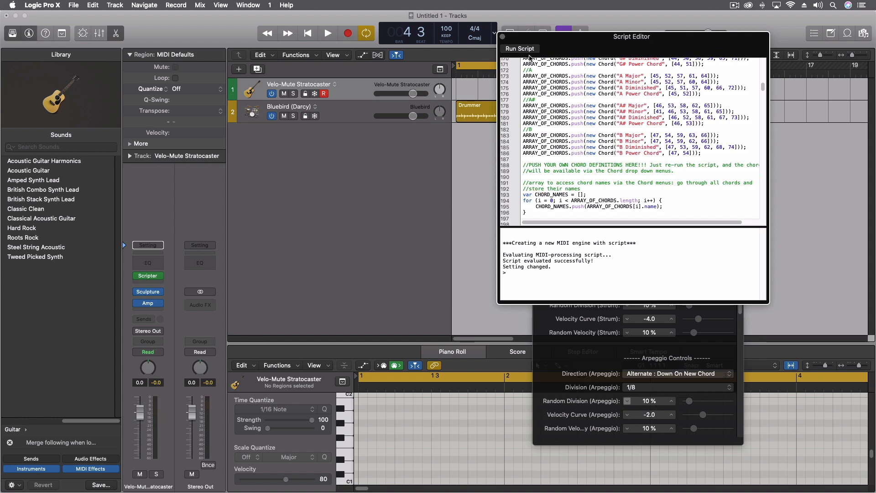
mouse_move(714, 167)
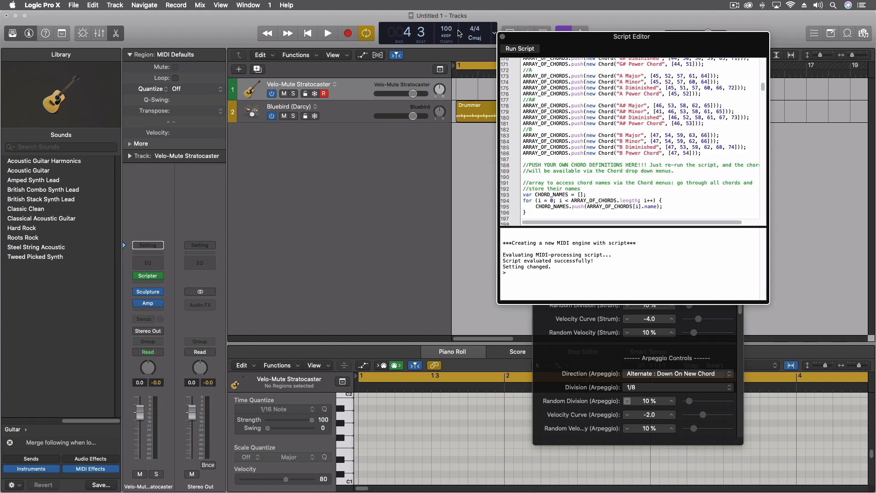
- Scroll down through the Guitar Strummer script code in the Script Editor
scroll("down", 3)
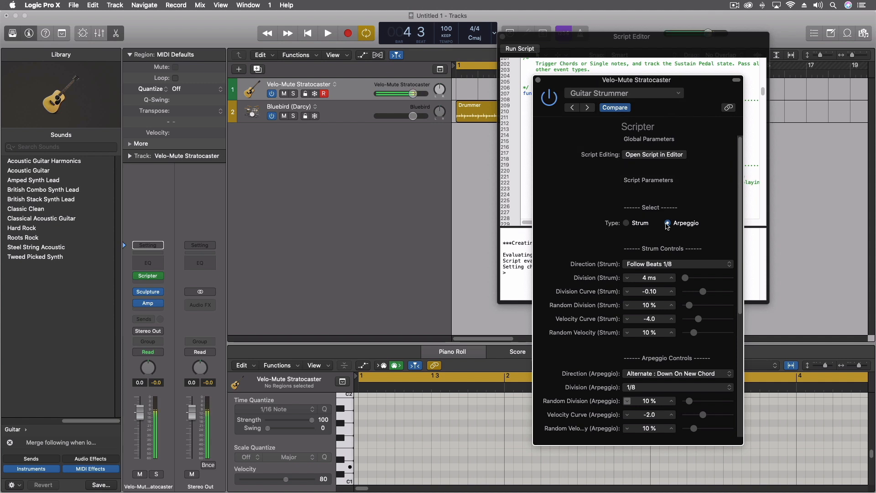
- Close the Script Editor and set the Guitar Strummer script to Strum mode
left_click(667, 223)
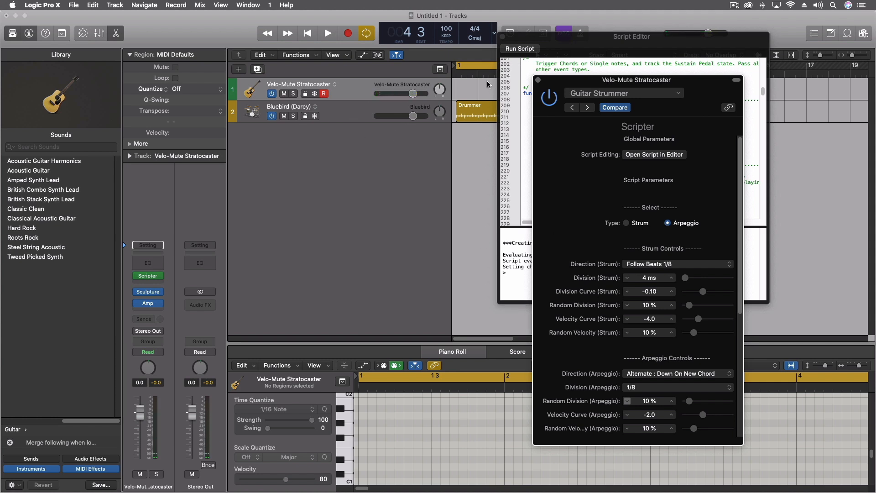
mouse_move(503, 40)
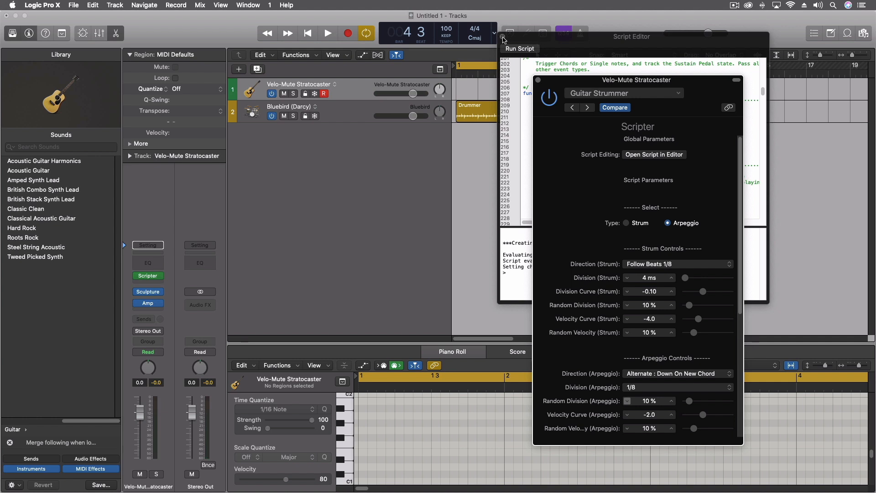
mouse_move(503, 40)
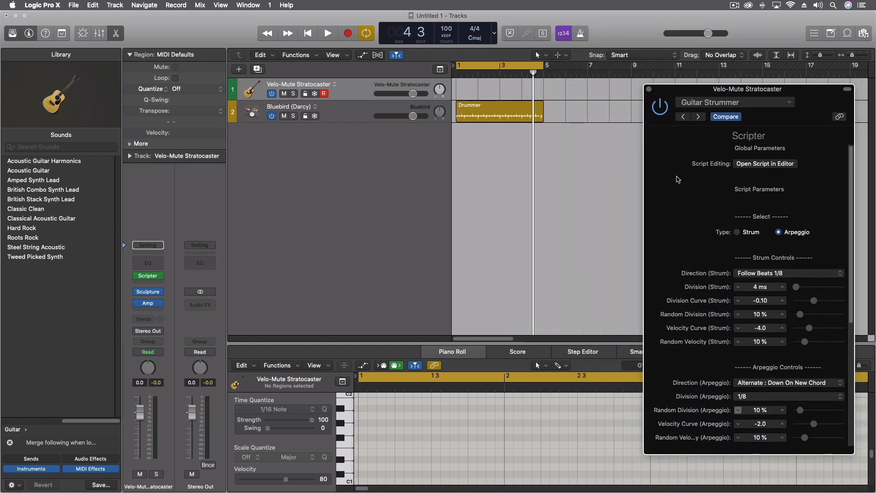
mouse_move(558, 70)
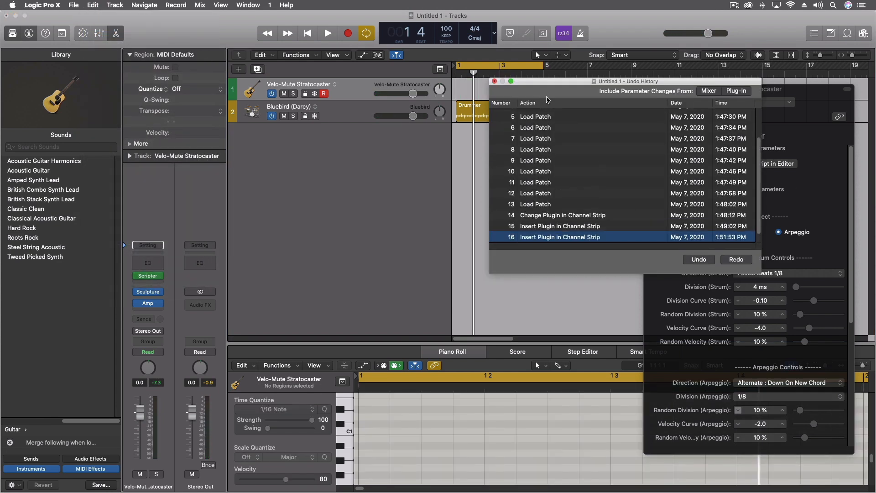
left_click(494, 81)
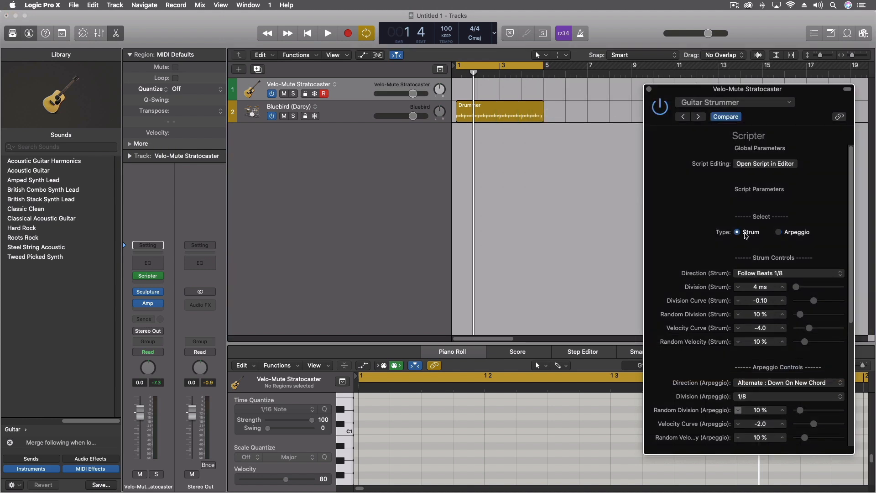
- Record a strummed chord take on the Velo-Mute Stratocaster track over the Drummer beat
left_click(327, 33)
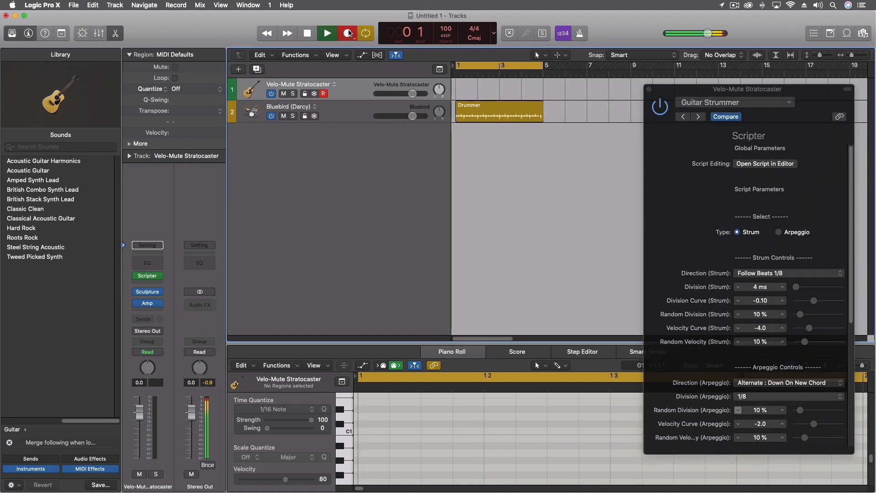
left_click(346, 32)
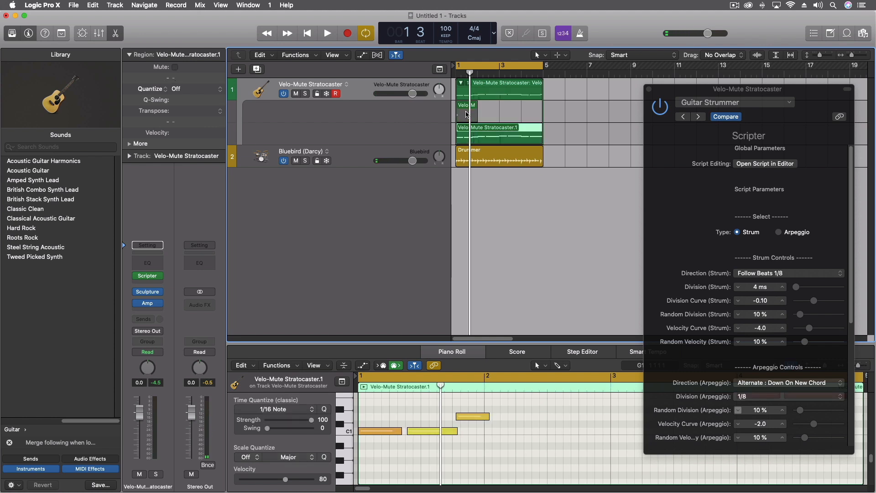
left_click(326, 33)
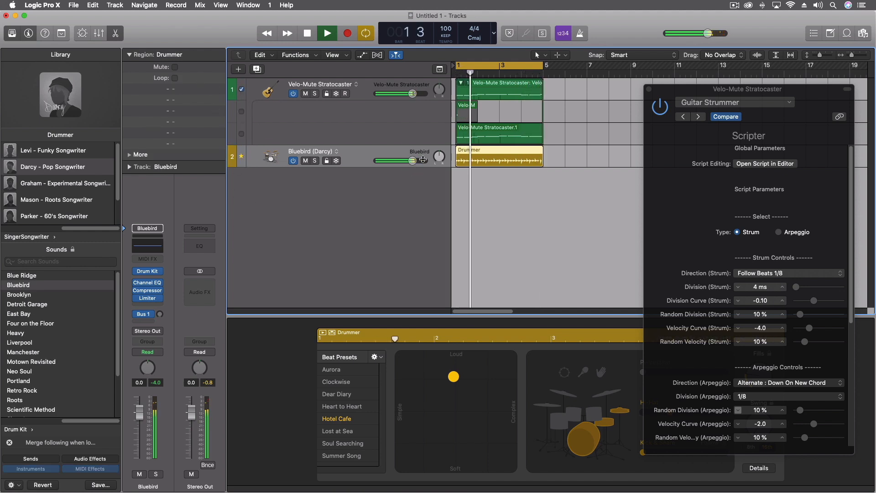
- Show volume automation lanes on the guitar and Bluebird drummer tracks and stop playback
left_click(461, 82)
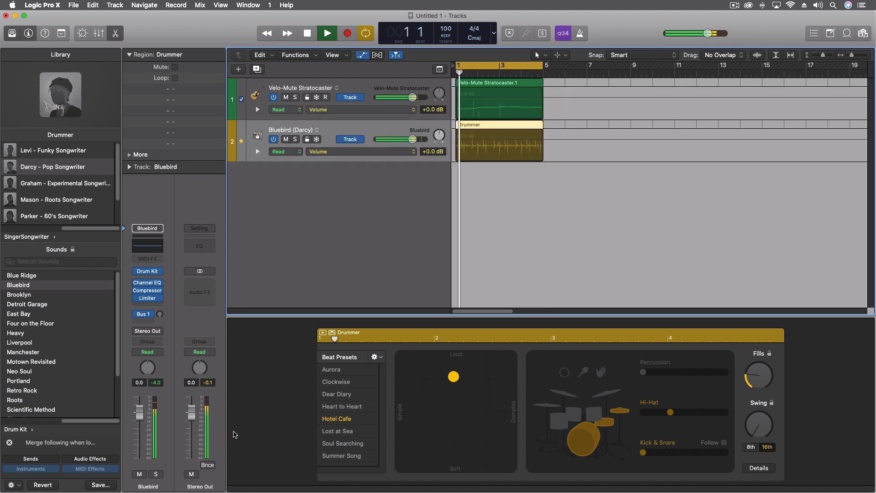
left_click(326, 33)
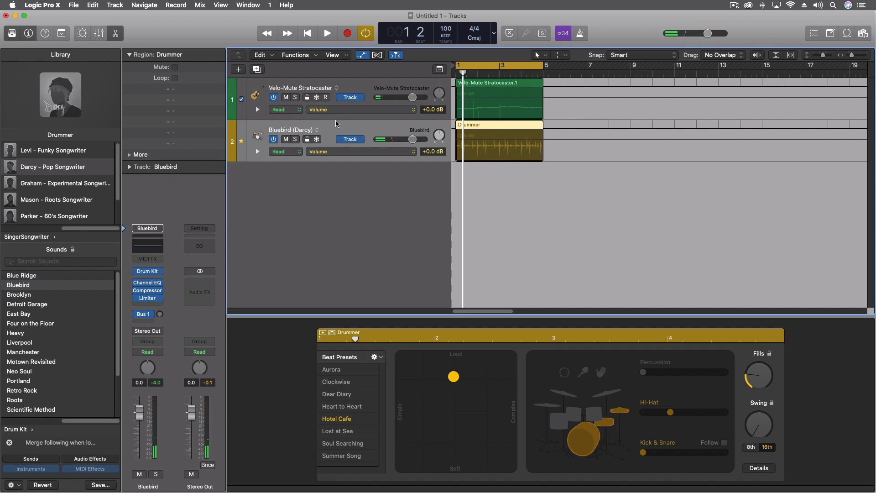
mouse_move(331, 112)
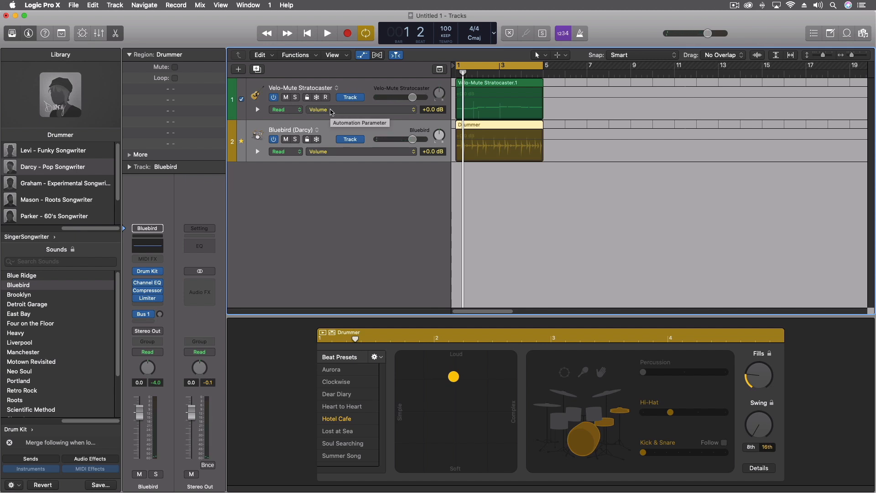
- Point the guitar track's automation lane at the 1 Scripter > Type parameter
left_click(318, 109)
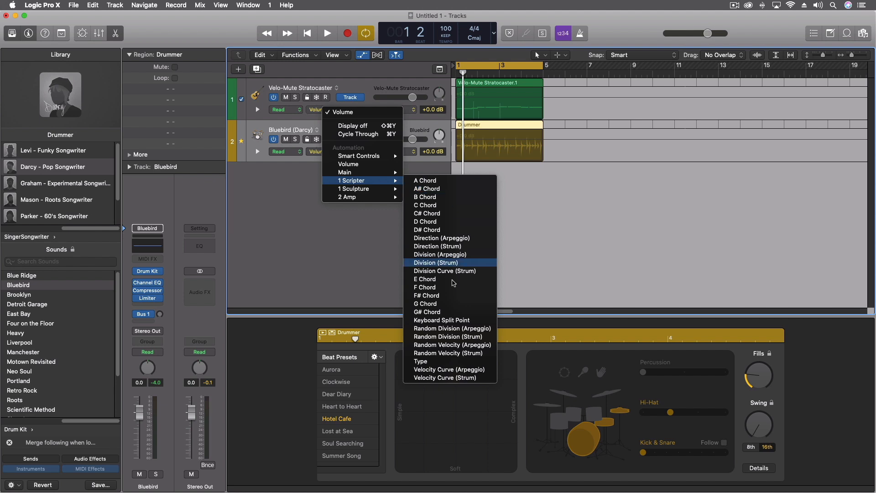
left_click(435, 262)
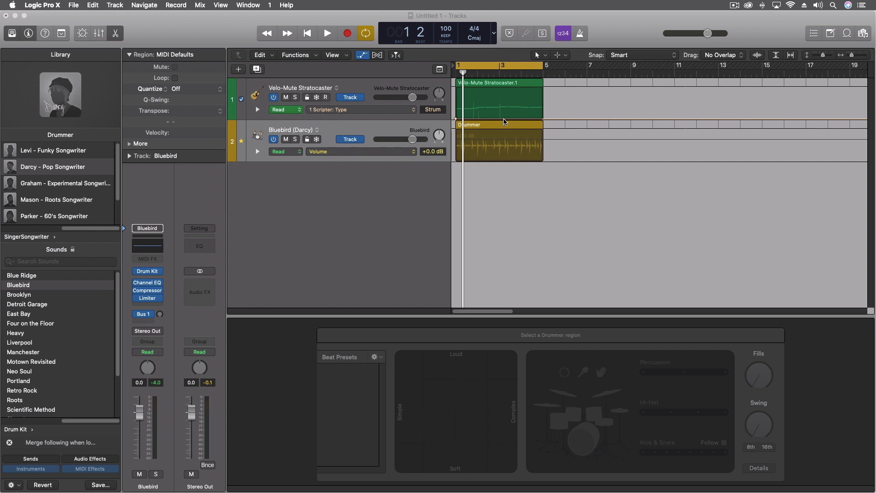
mouse_move(542, 122)
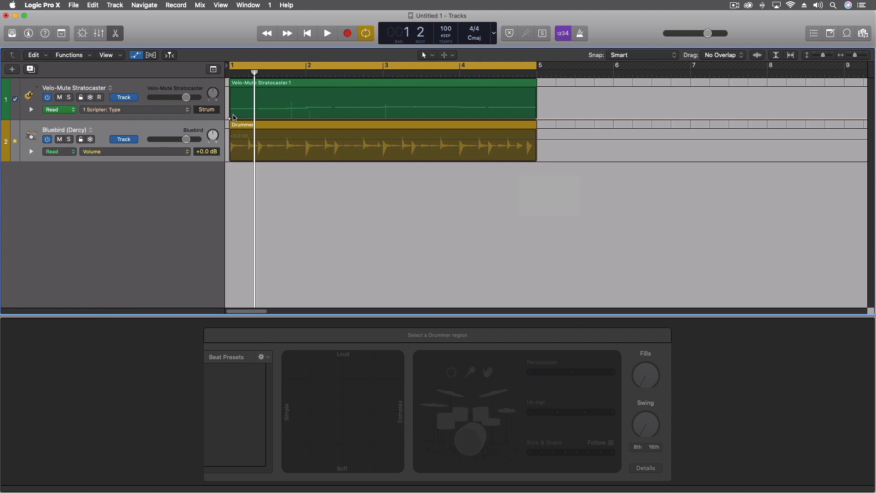
- Add Arpeggio sections at the opening beats and near bar 3, playing back each change
left_click(327, 32)
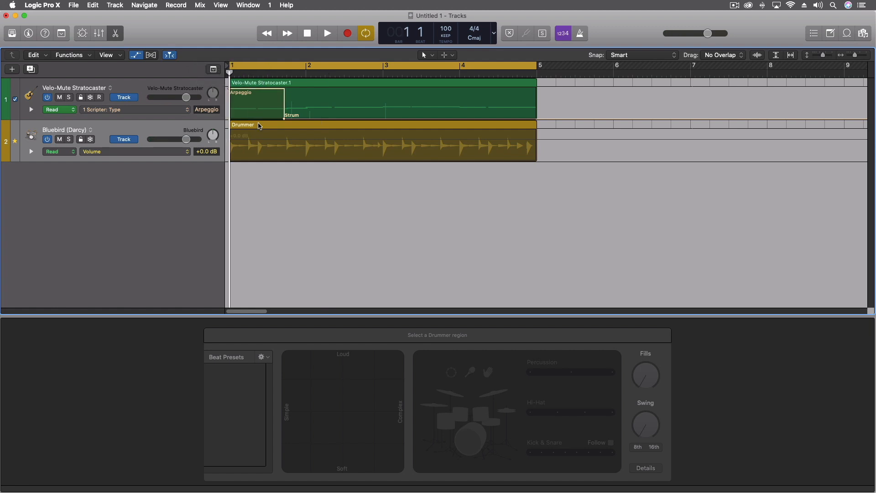
left_click(326, 32)
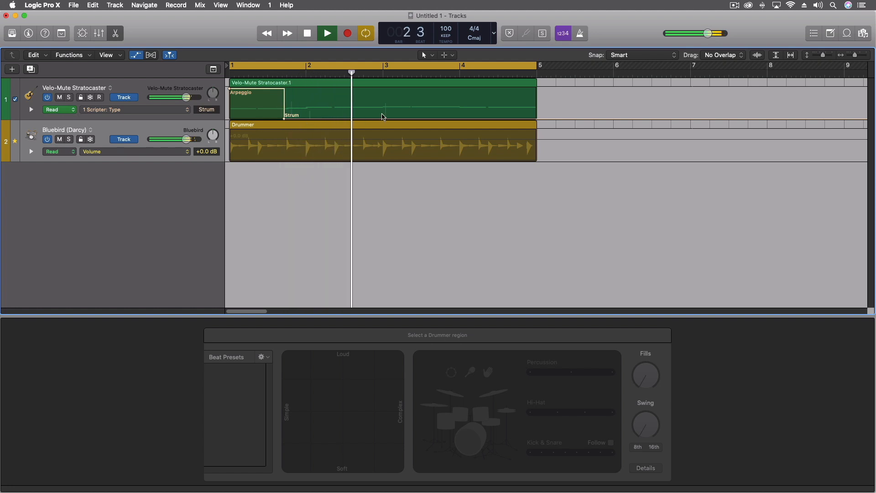
left_click(327, 33)
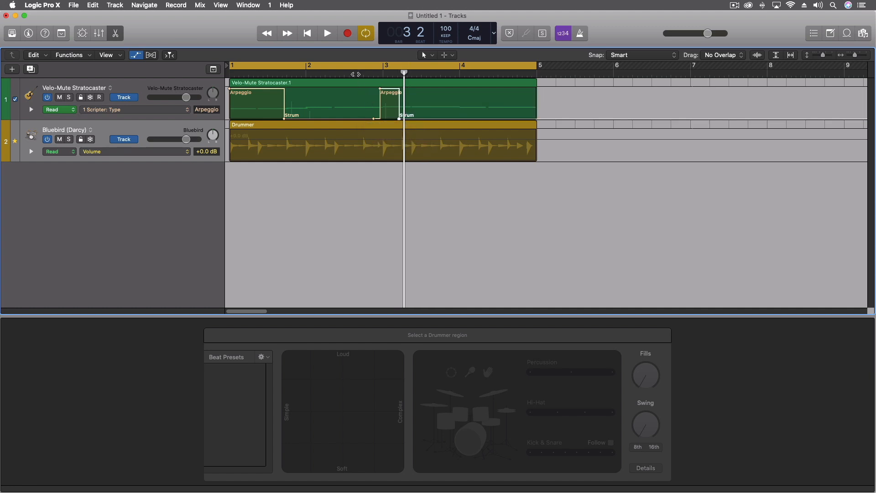
left_click(326, 33)
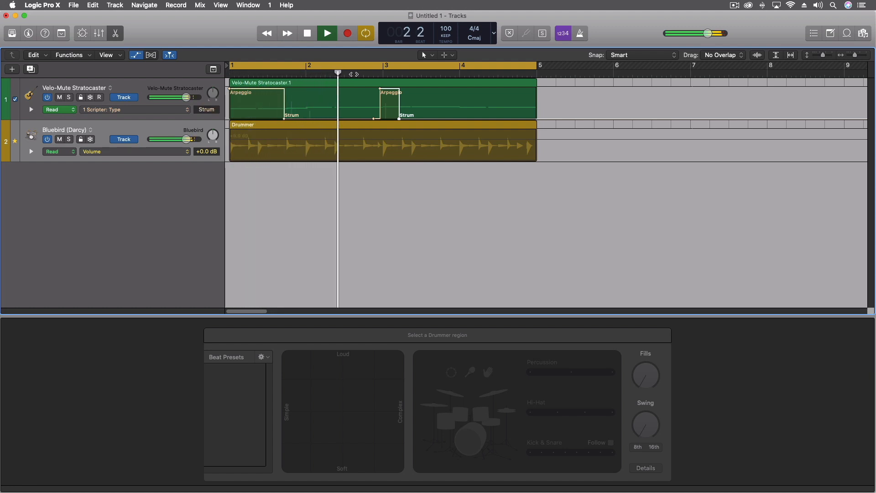
- Add an Arpeggio point in bar 4 with a Strum point after it, then play back
left_click_drag(338, 73, 402, 73)
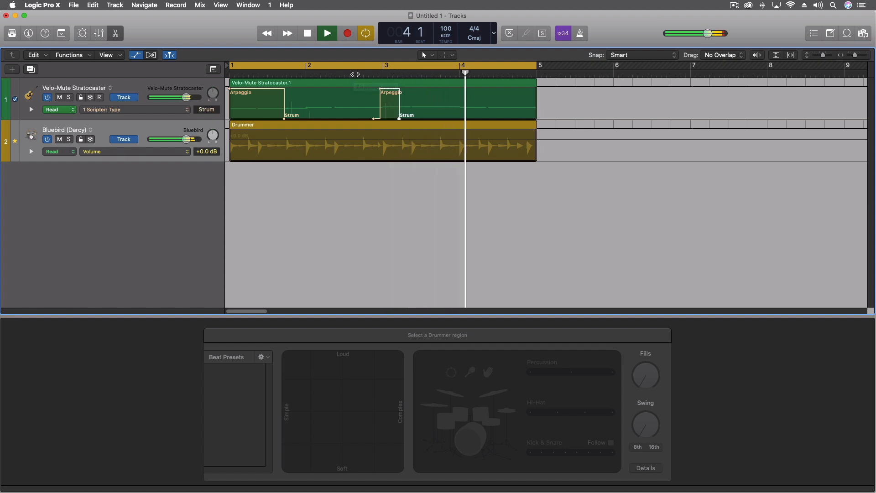
left_click(327, 33)
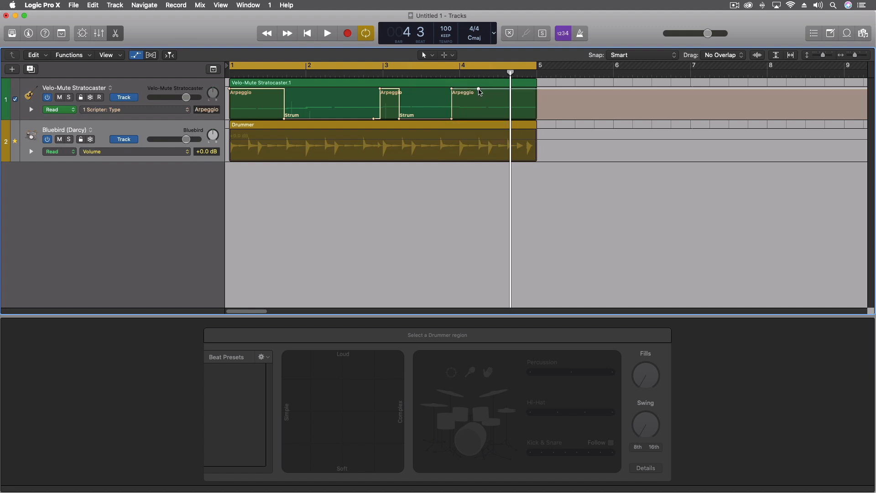
left_click(327, 33)
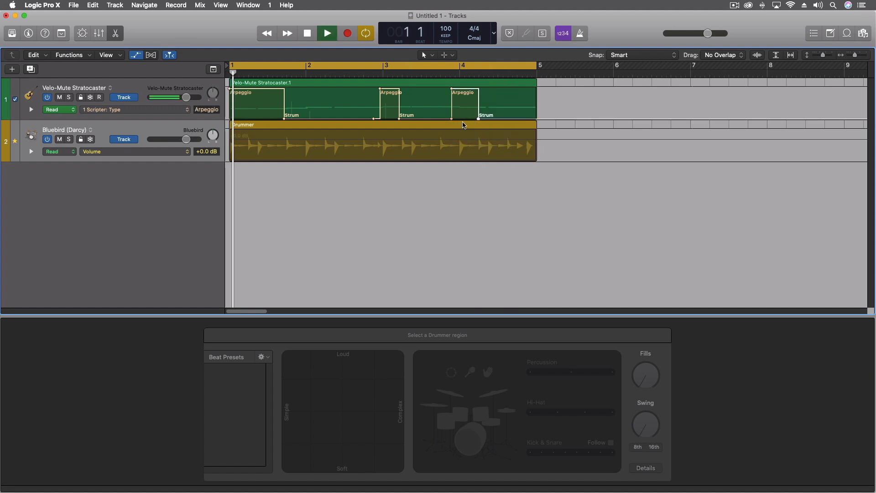
left_click(327, 33)
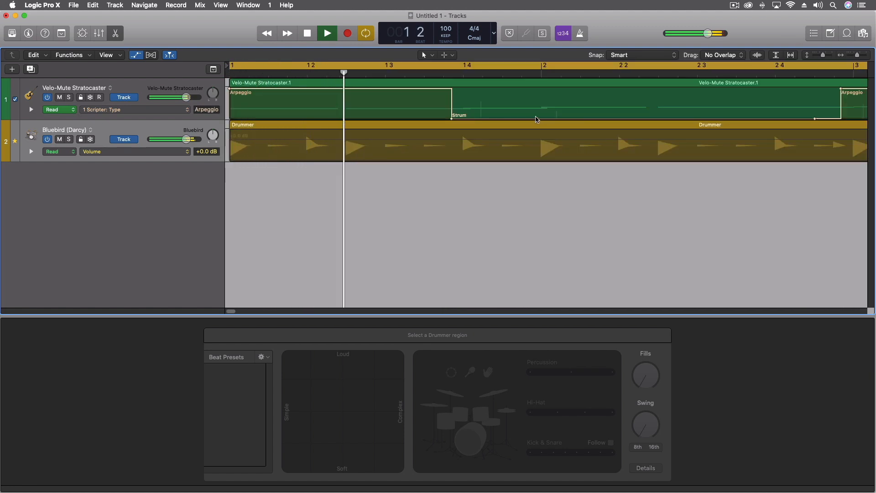
left_click(307, 33)
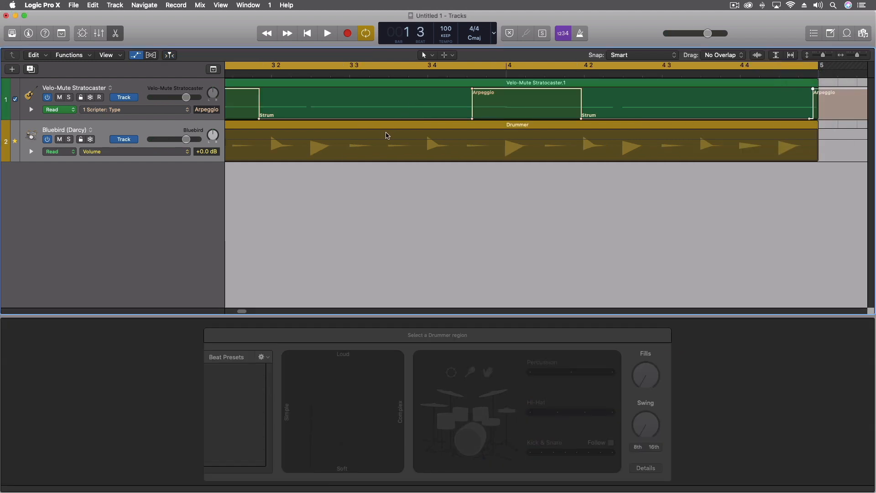
mouse_move(376, 129)
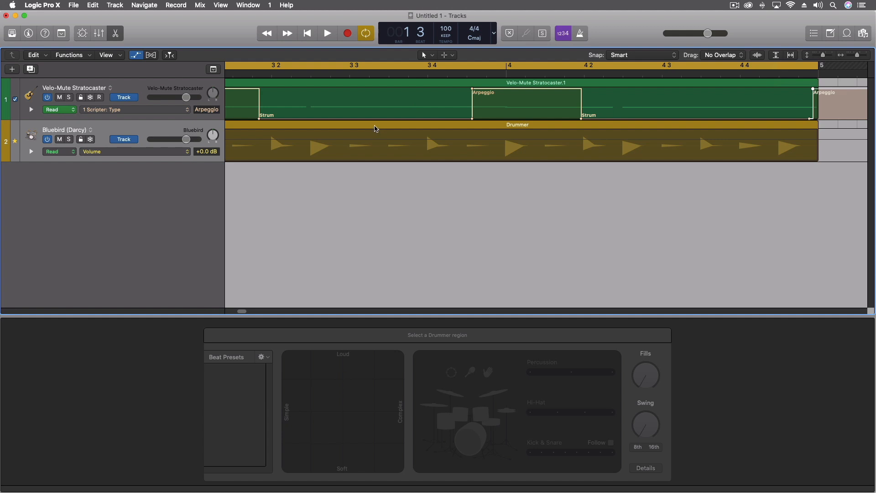
left_click(327, 33)
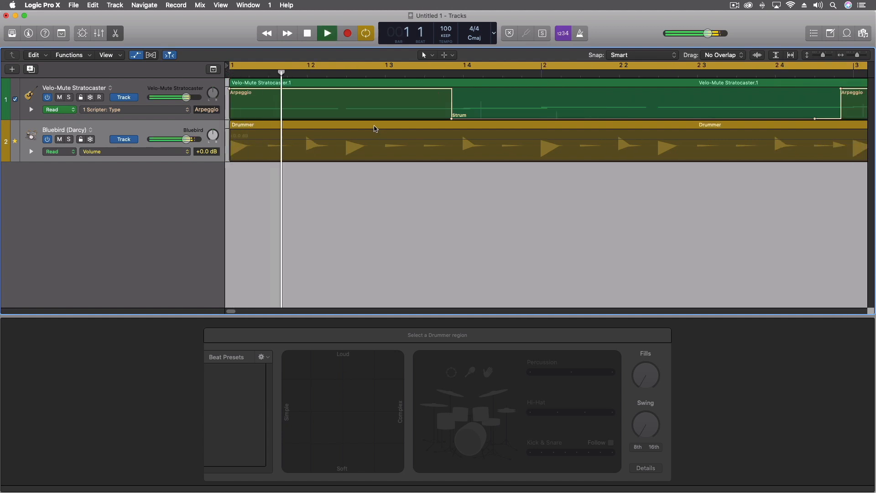
left_click(326, 33)
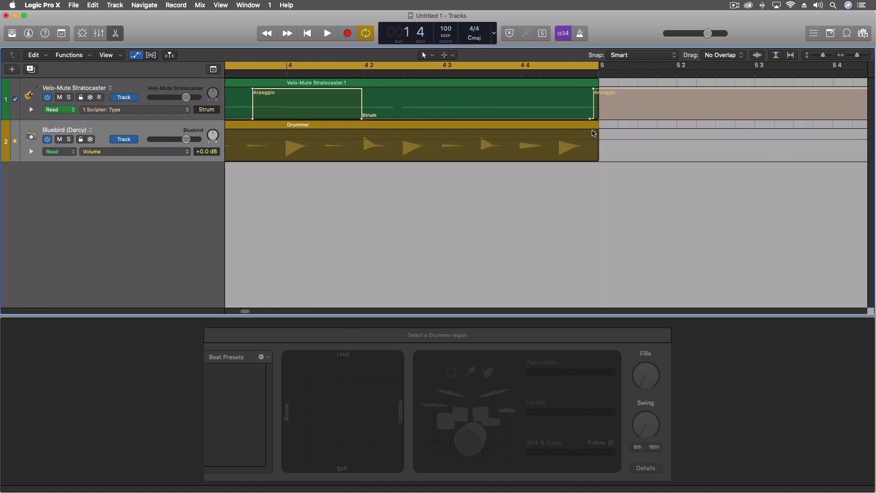
mouse_move(597, 92)
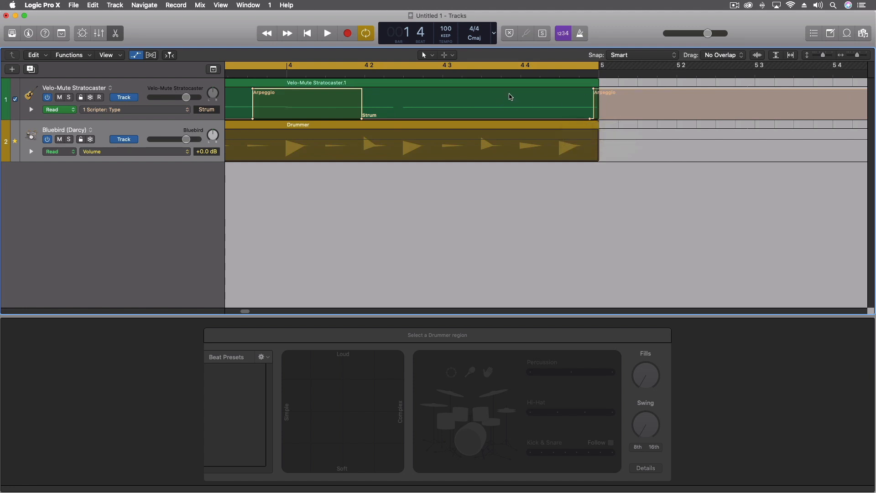
mouse_move(605, 106)
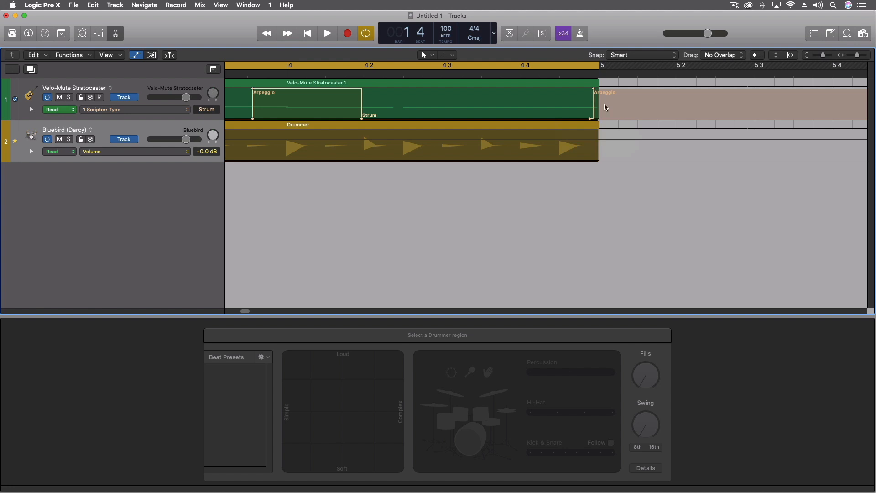
mouse_move(378, 185)
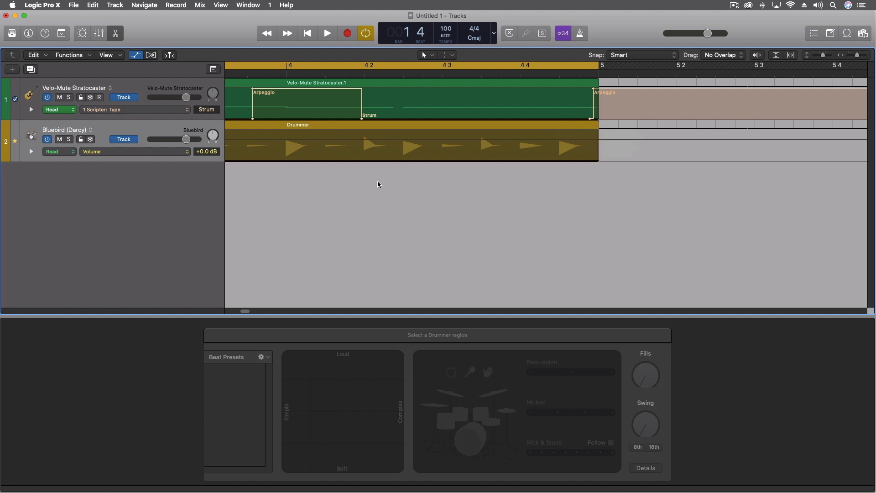
mouse_move(861, 57)
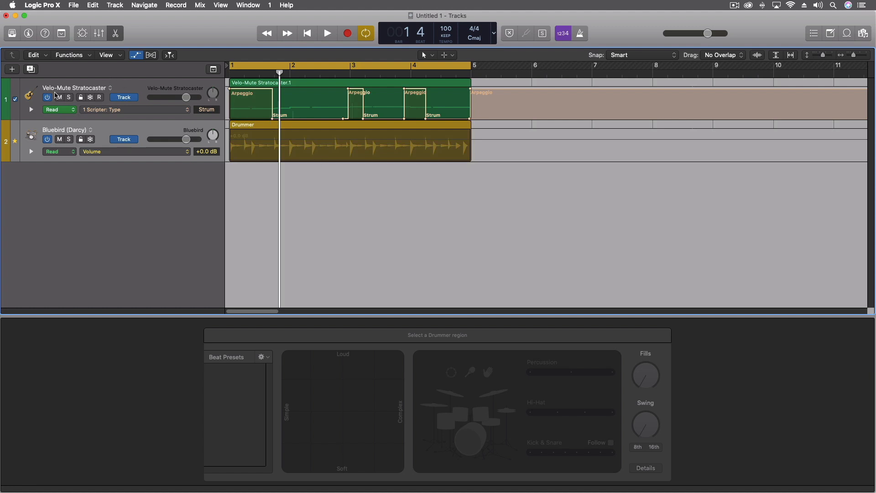
- Open the Library and enable Patch Merging in its options
left_click(12, 33)
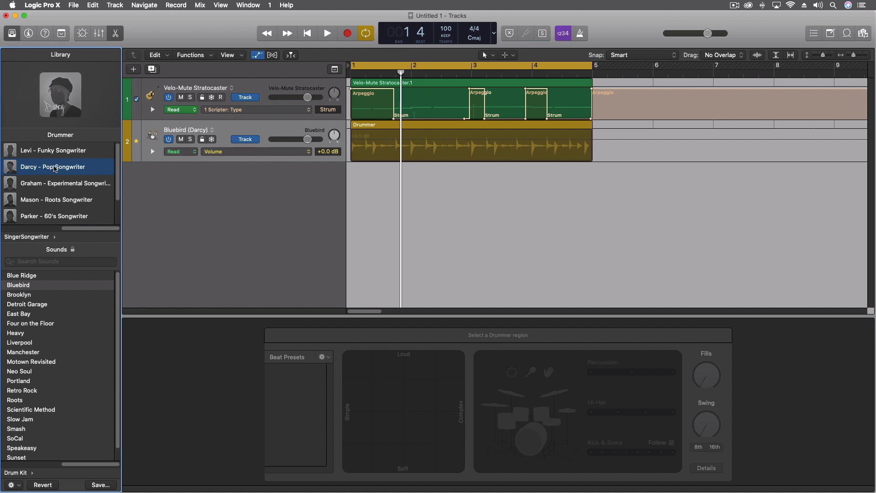
left_click(10, 485)
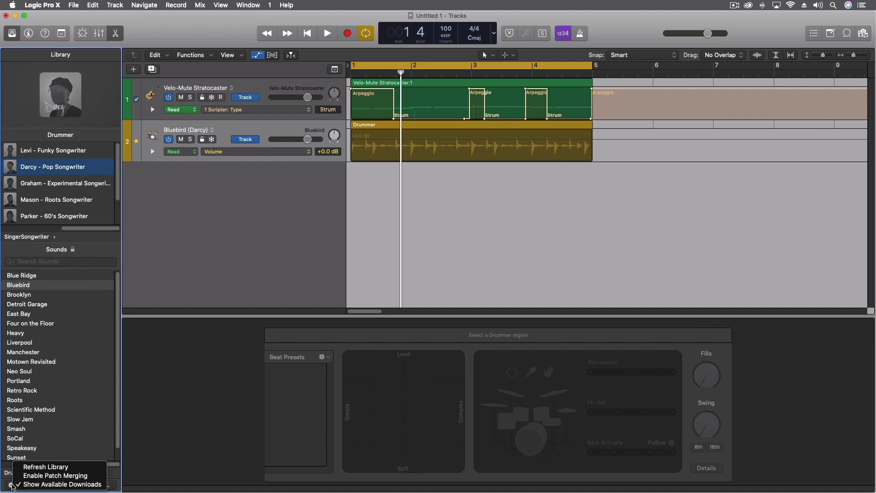
mouse_move(54, 476)
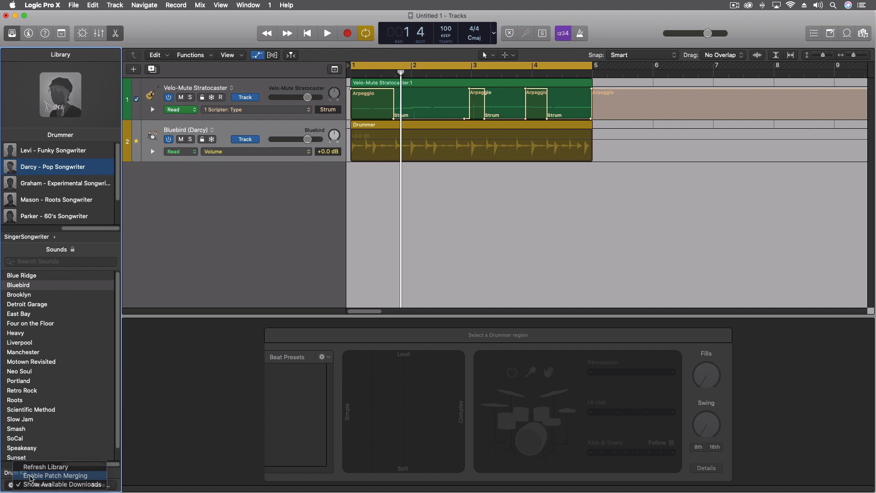
left_click(55, 475)
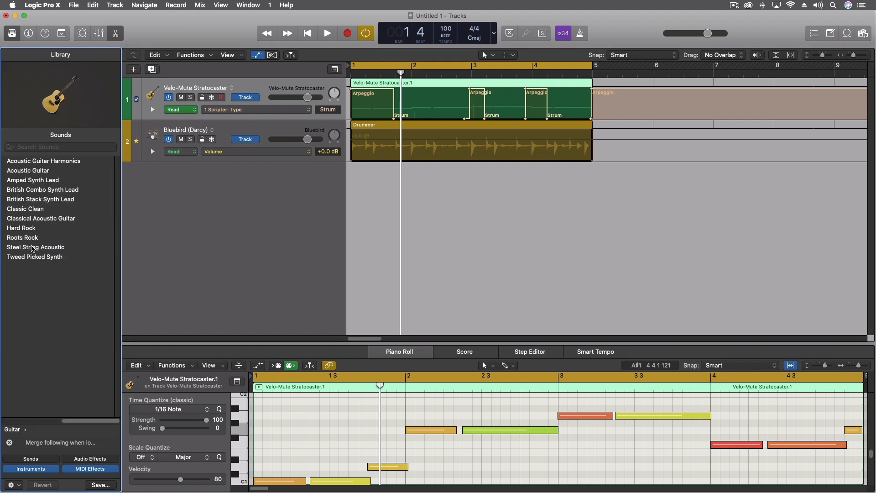
mouse_move(35, 247)
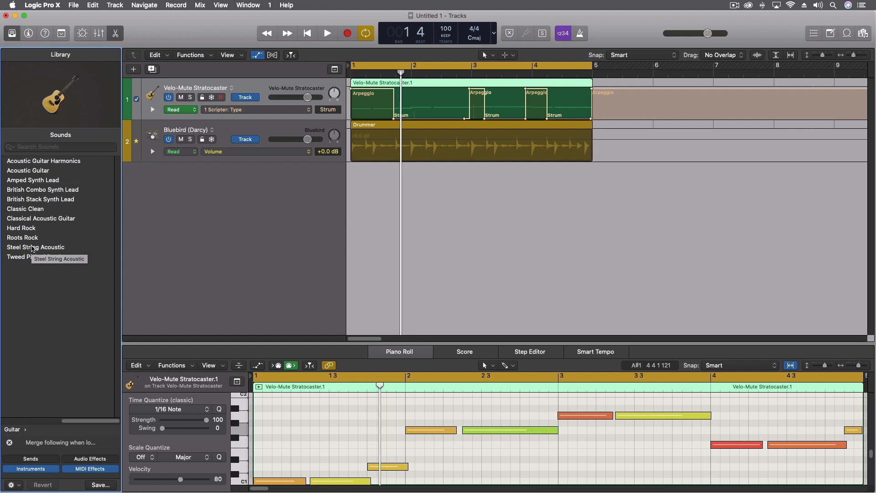
- Load the Hard Rock patch onto the Velo-Mute Stratocaster track with playback running
left_click(21, 228)
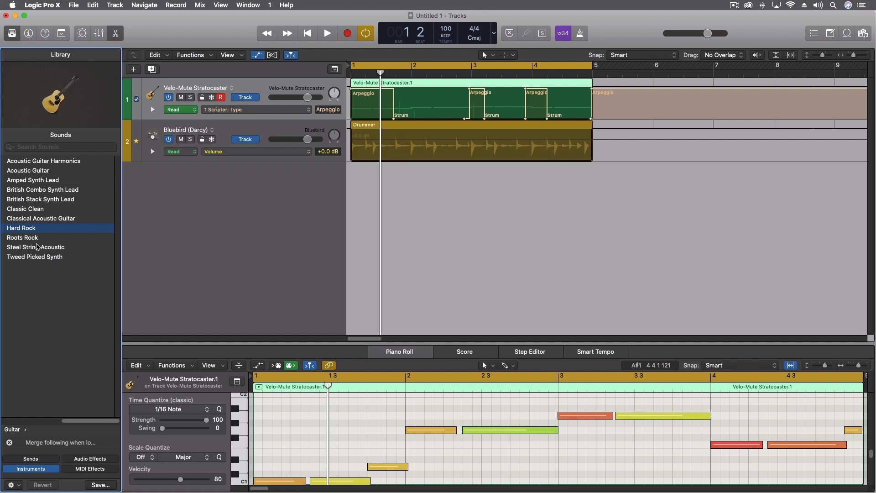
left_click(22, 227)
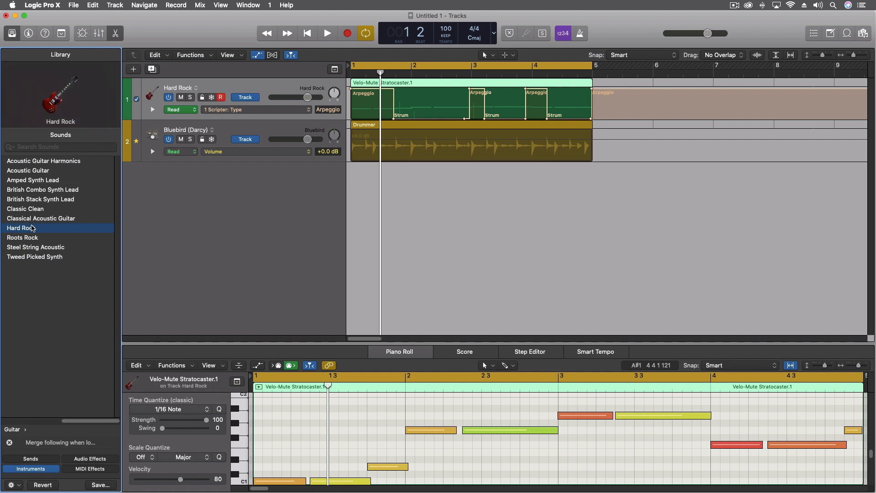
left_click(327, 33)
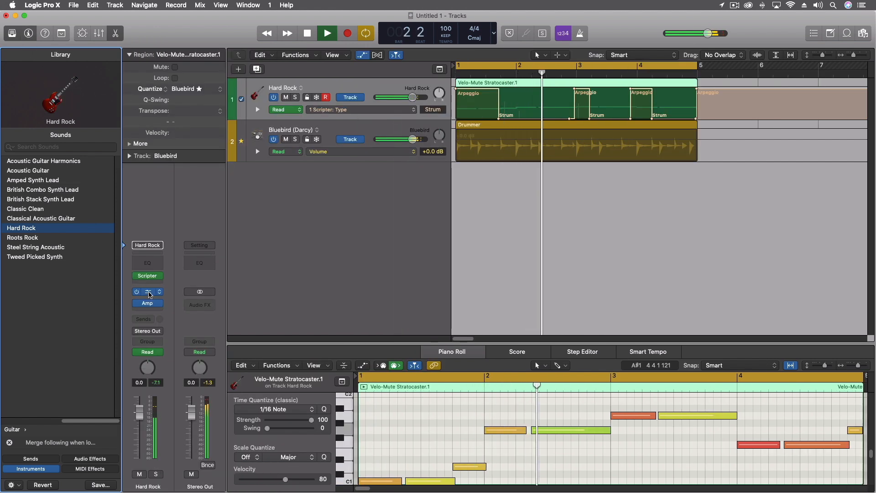
- Open the Hard Rock track's Amp Designer and step through several amp presets
left_click(147, 303)
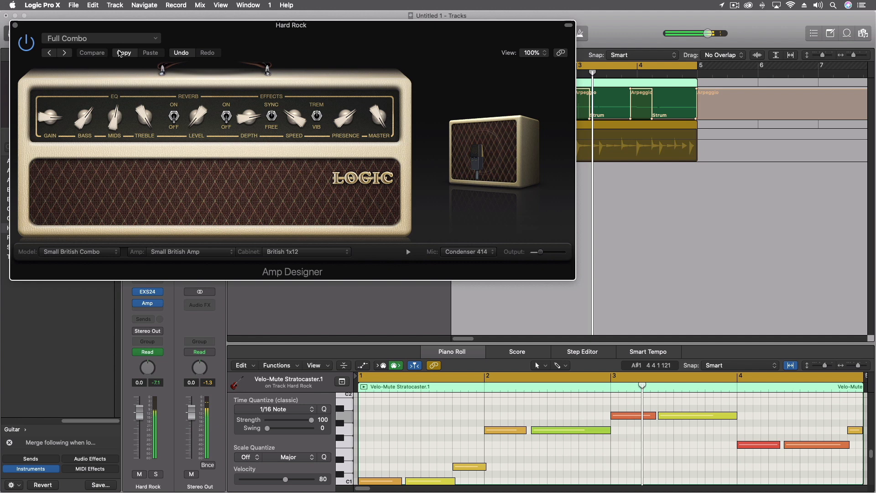
left_click(100, 38)
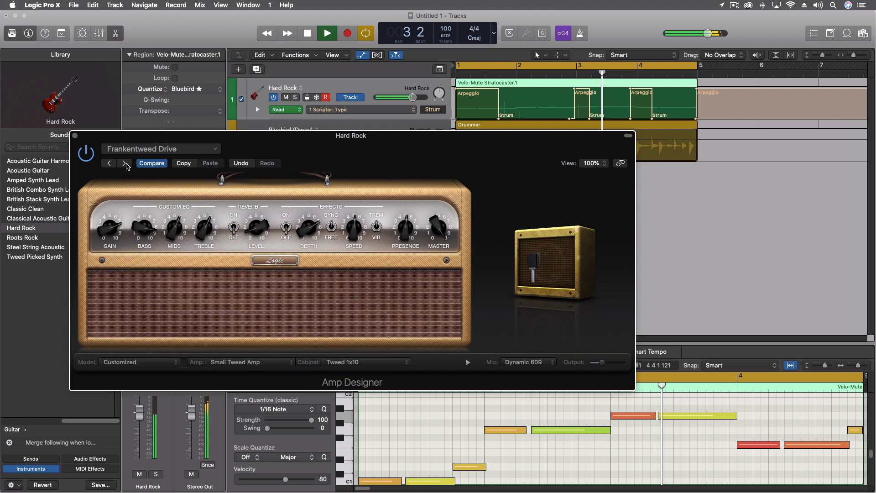
left_click(124, 163)
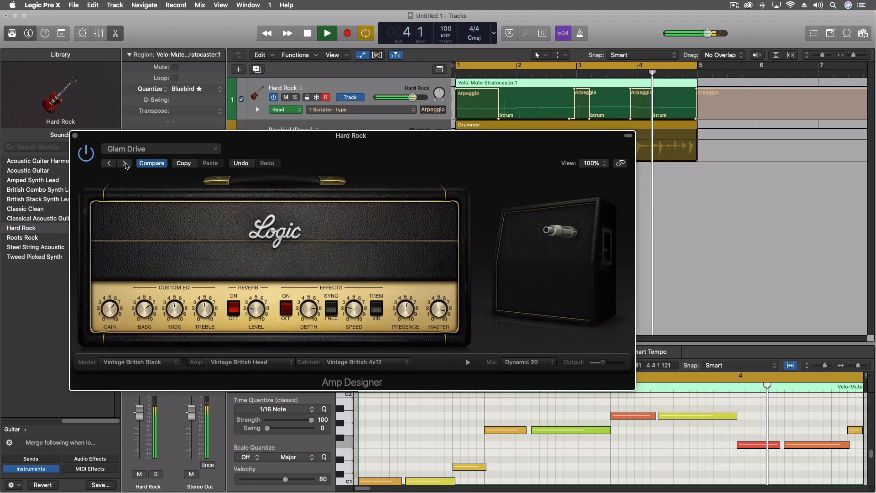
left_click(125, 163)
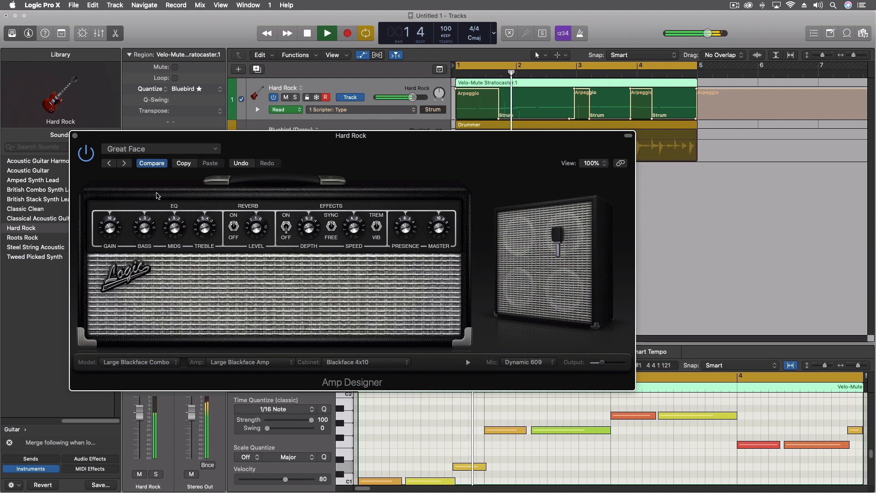
left_click(124, 163)
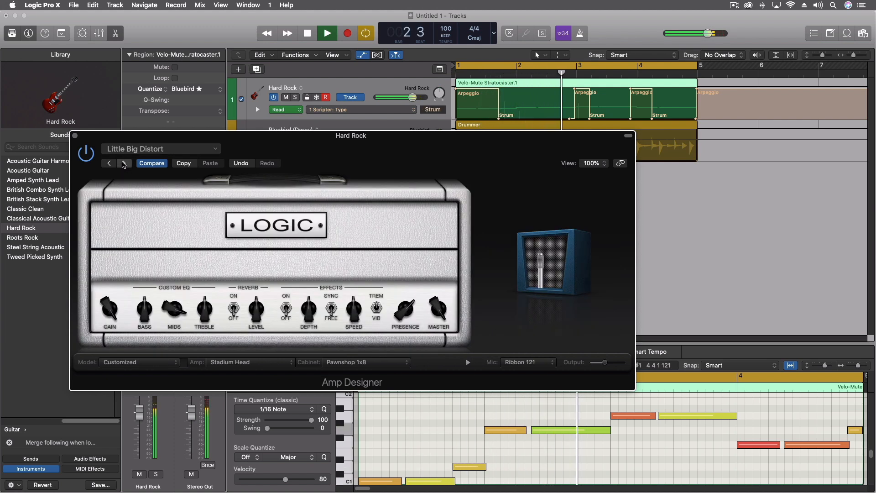
left_click(123, 163)
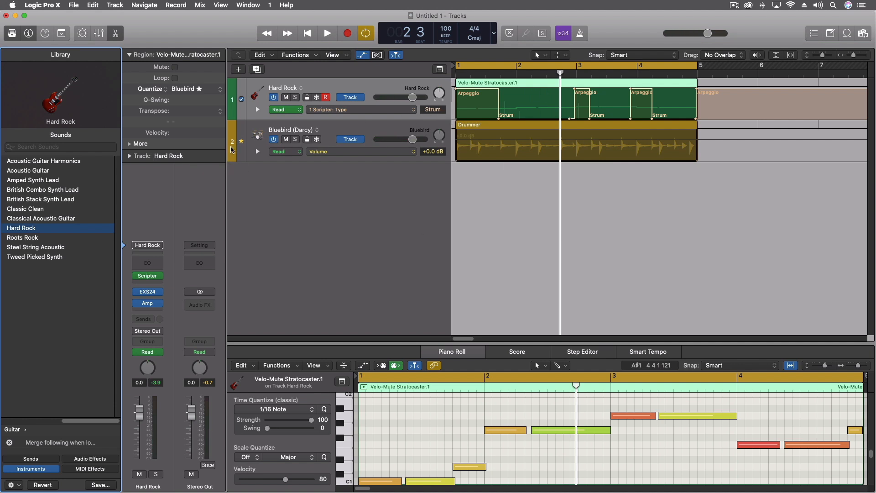
mouse_move(239, 164)
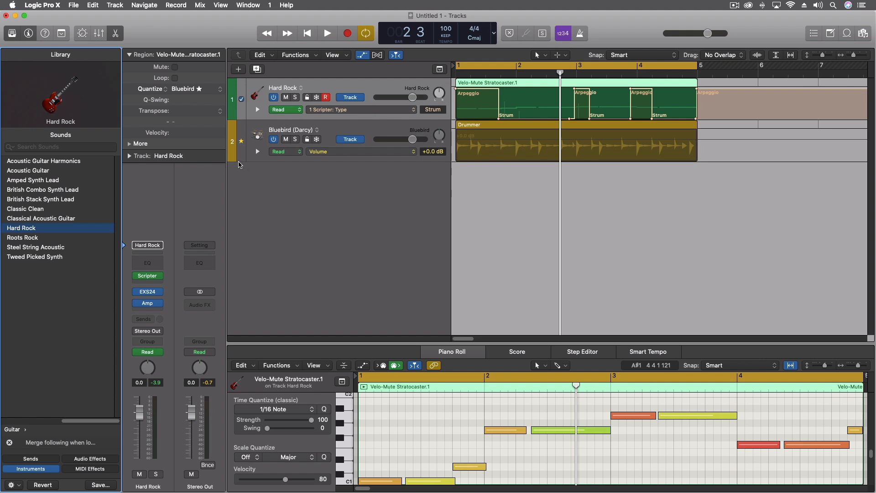
- Open File > Project Settings > Tuning, showing Equal Tempered scale at 0 cent tune
left_click(42, 5)
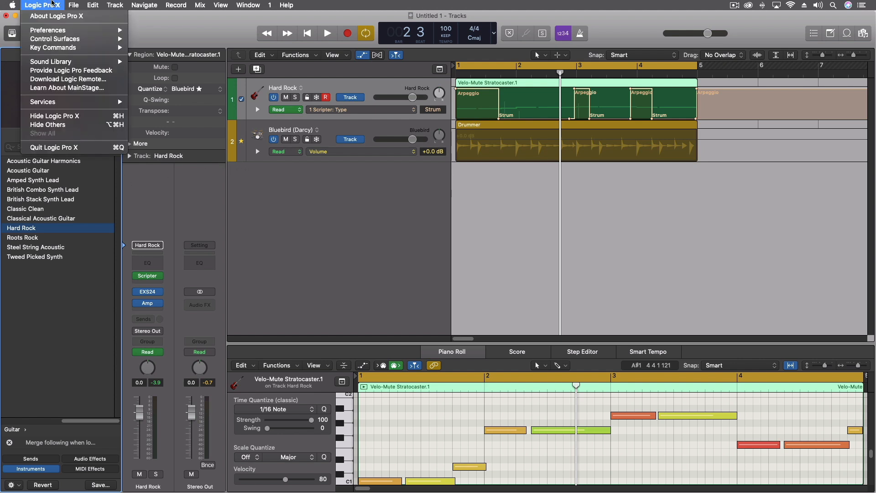
left_click(73, 5)
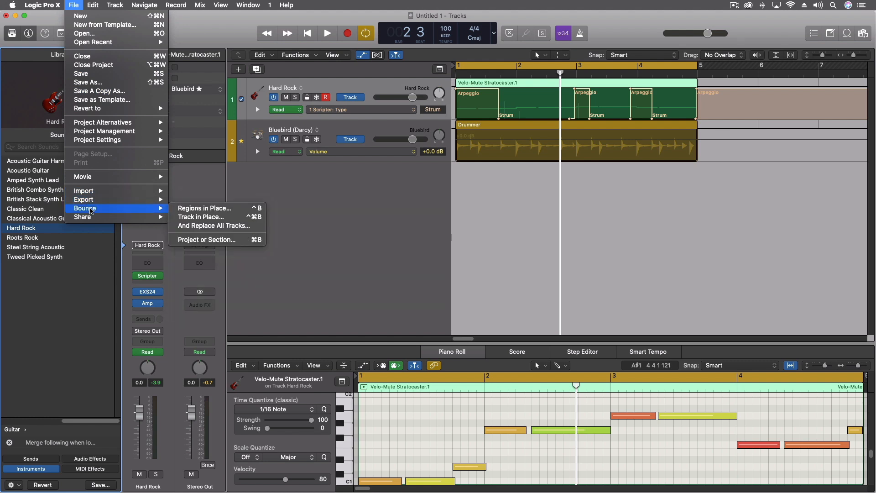
mouse_move(83, 191)
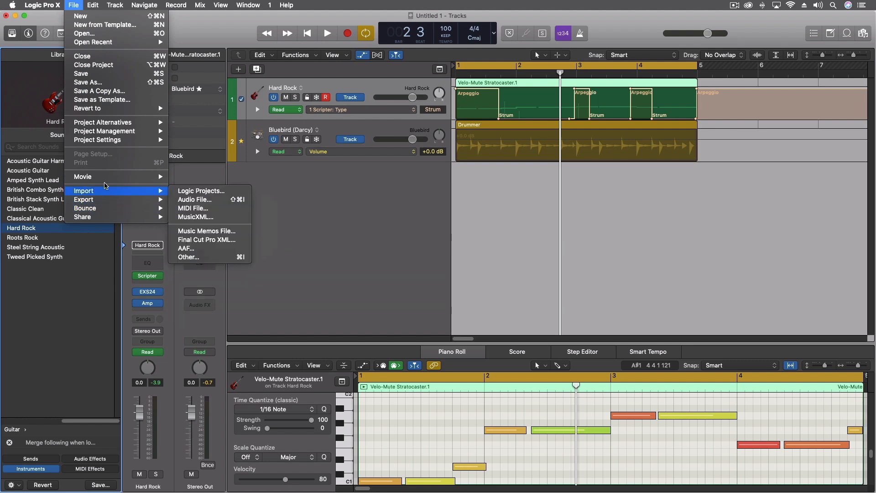
mouse_move(98, 140)
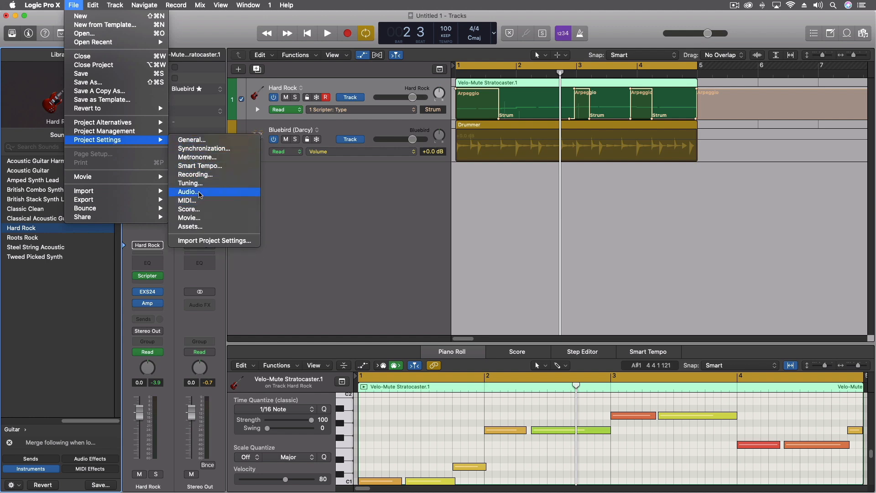
left_click(190, 183)
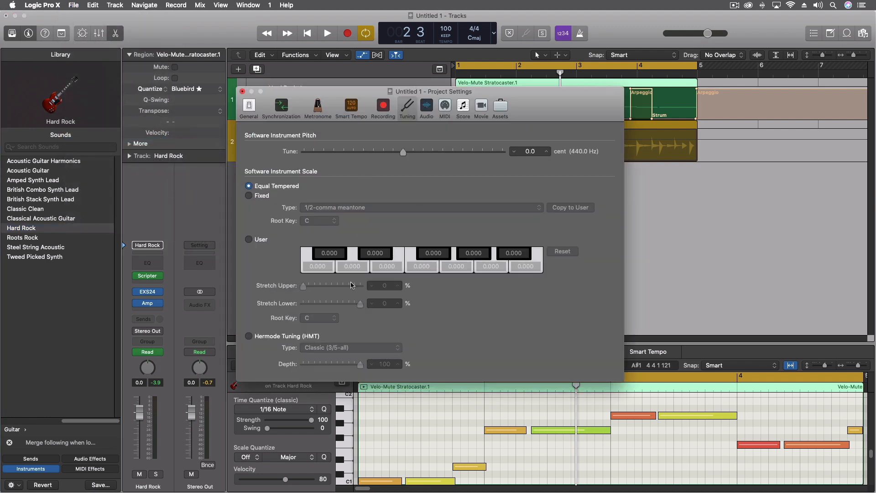
- Select Hermode Tuning, type Pop/Jazz (3/5/7-all), and move the settings window aside
left_click(248, 336)
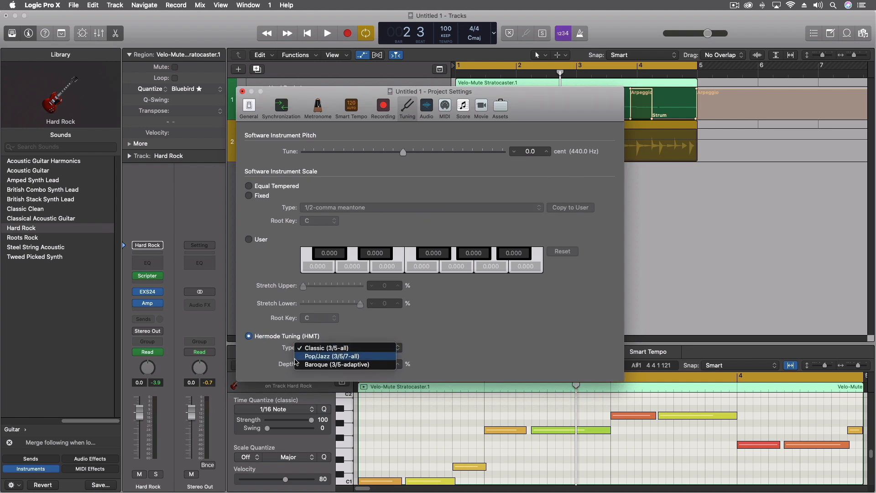
left_click(343, 356)
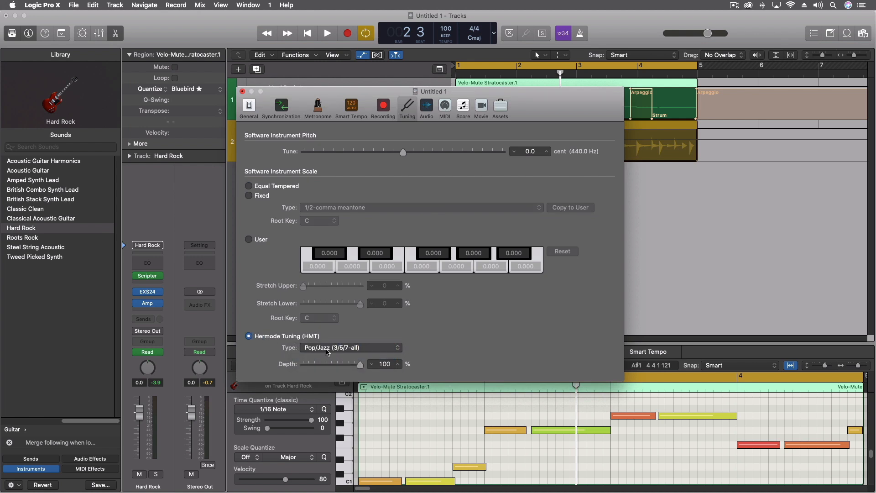
mouse_move(229, 42)
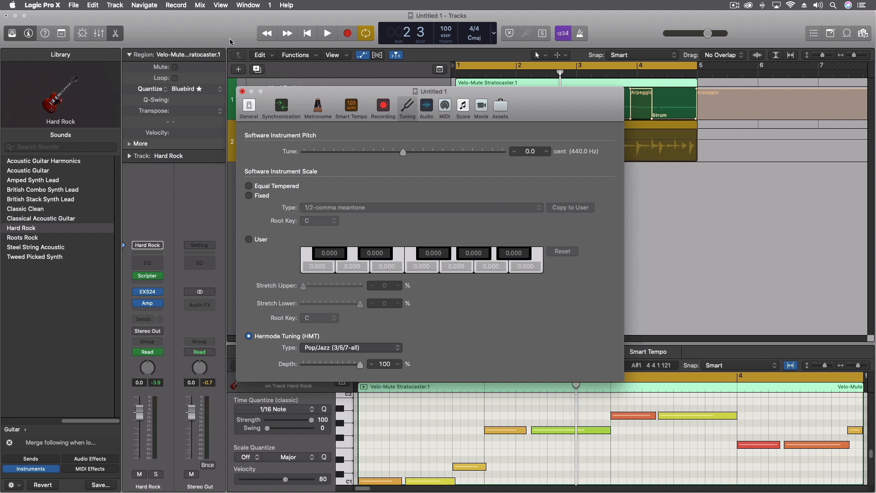
left_click_drag(433, 91, 622, 185)
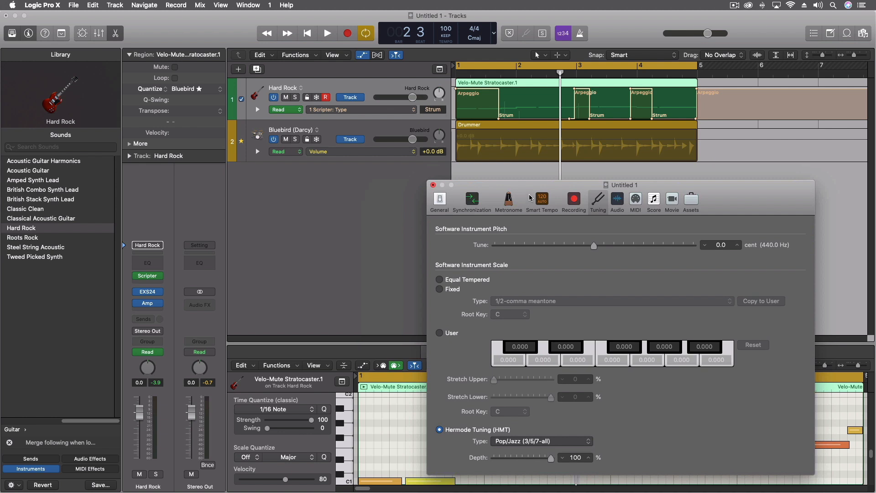
mouse_move(540, 199)
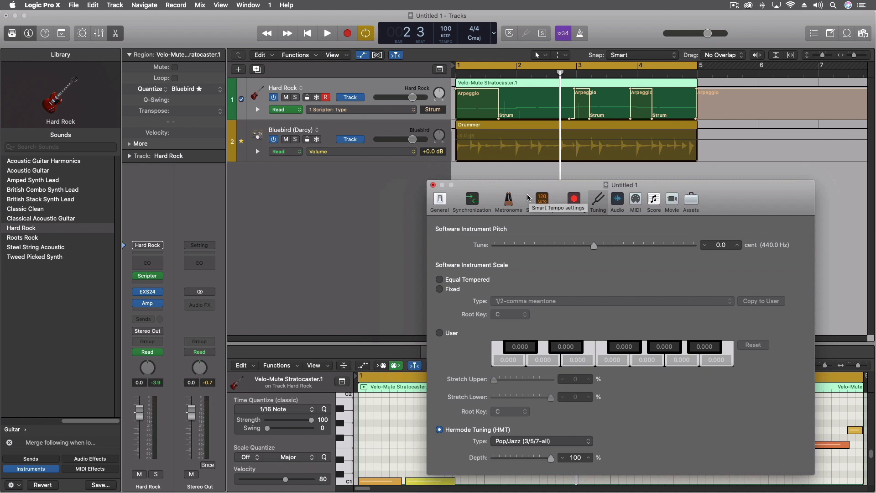
mouse_move(409, 174)
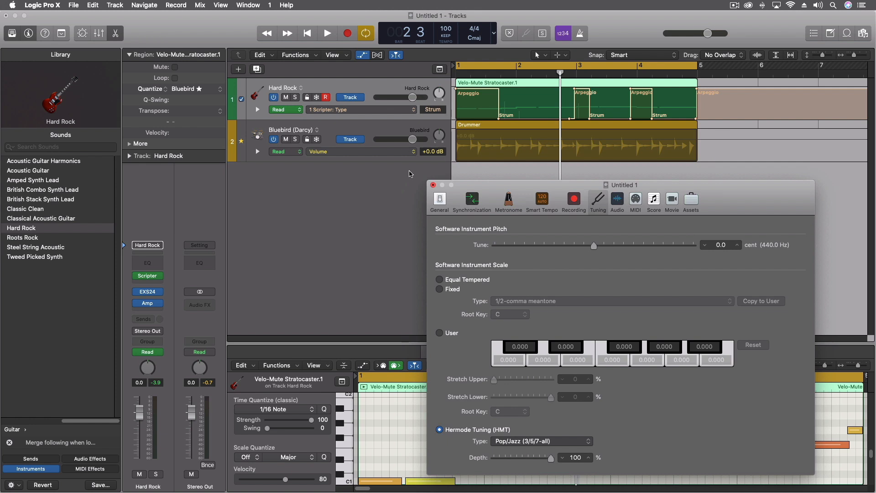
mouse_move(497, 189)
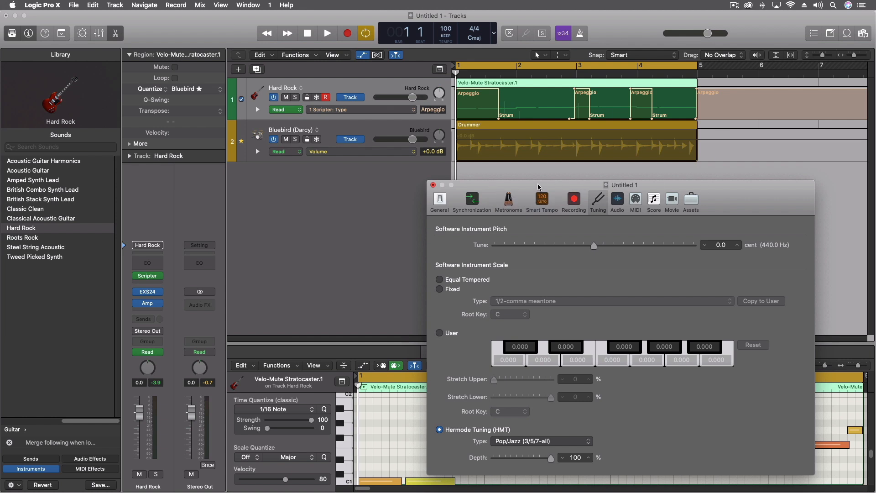
- Play the project, switch to Equal Tempered tuning to compare, then return to Hermode Tuning
left_click(327, 33)
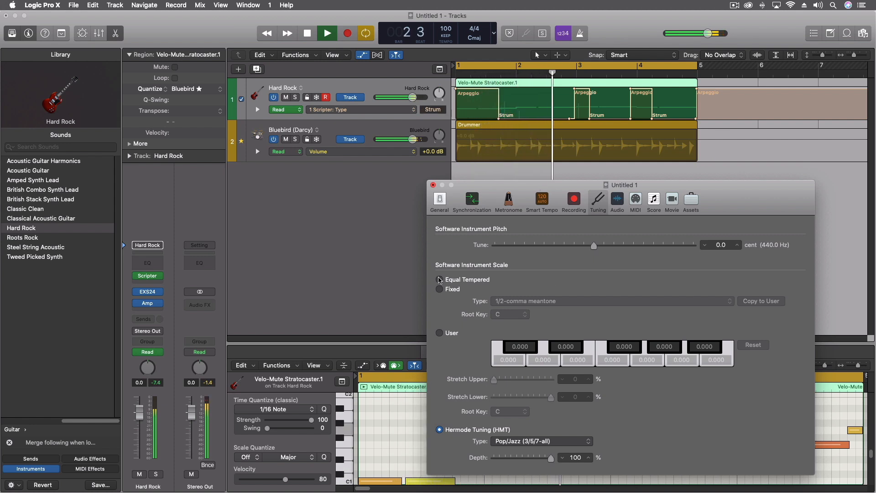
left_click(439, 279)
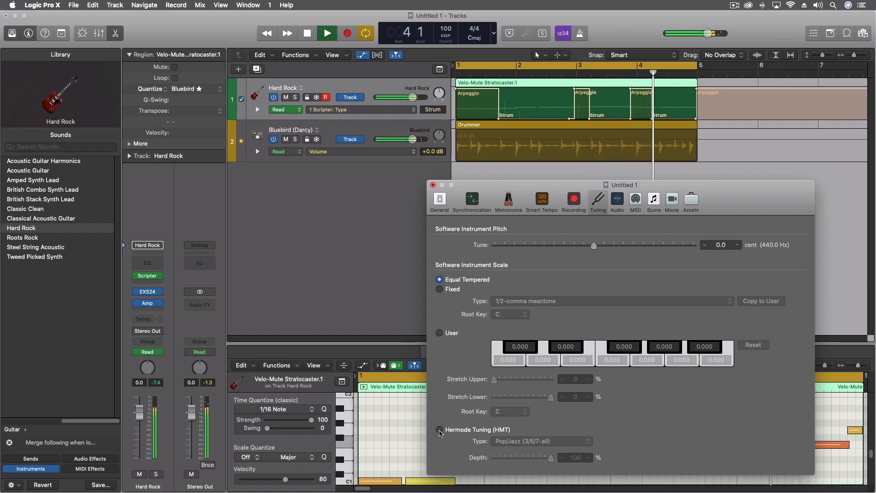
left_click(439, 430)
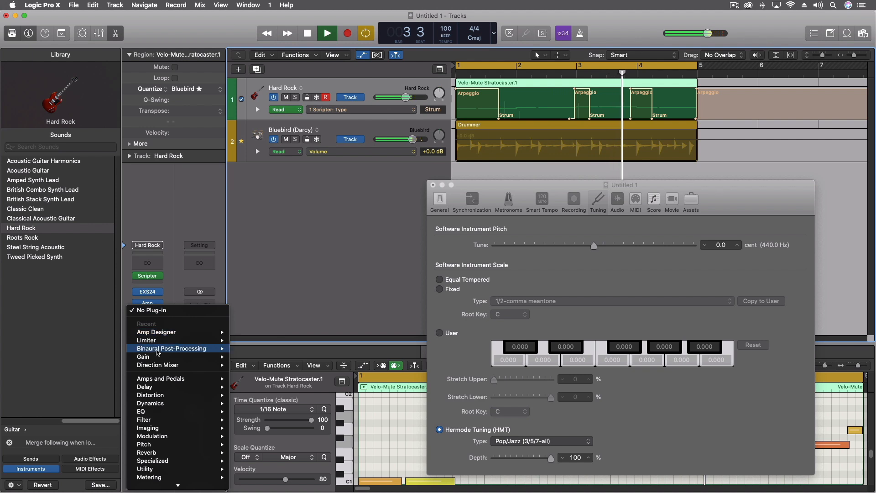
mouse_move(144, 386)
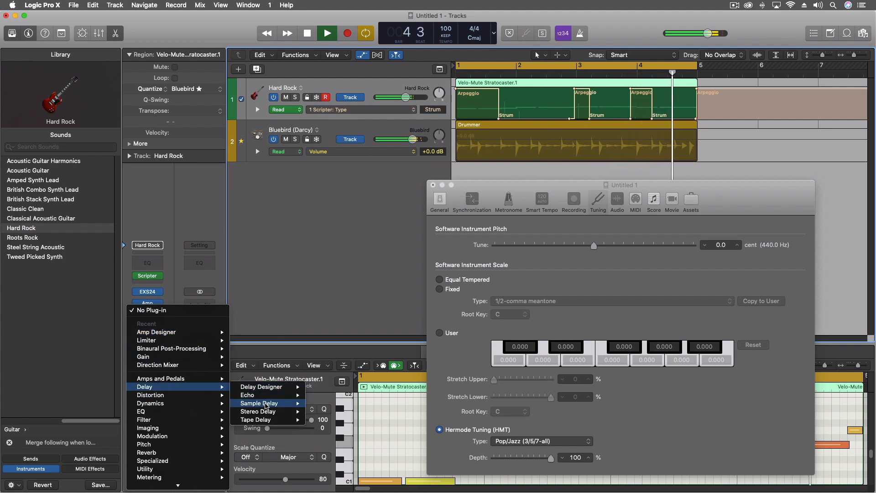
mouse_move(256, 419)
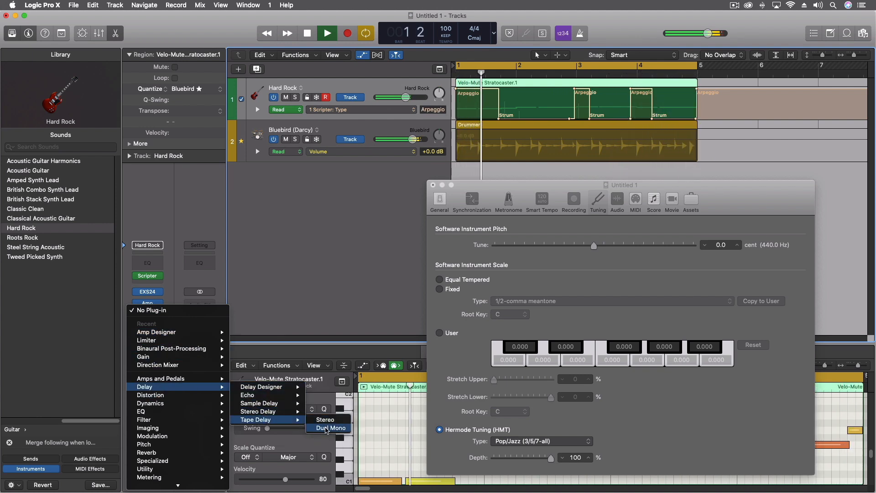
- Insert a dual-mono Tape Delay on Hard Rock with the right side at a 1/2 triplet
left_click(337, 428)
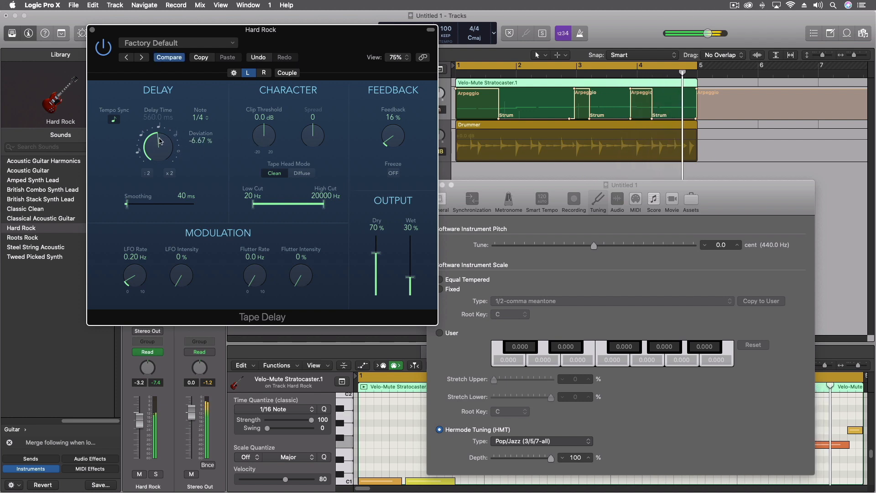
left_click(264, 72)
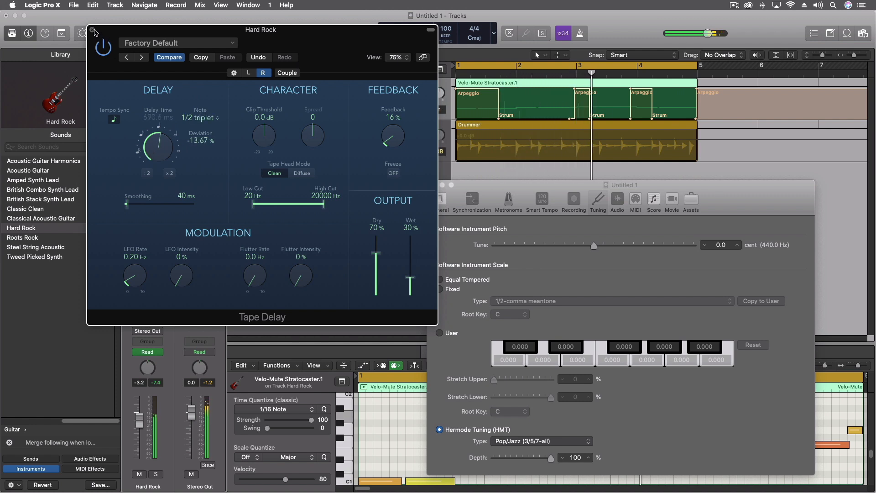
left_click(95, 32)
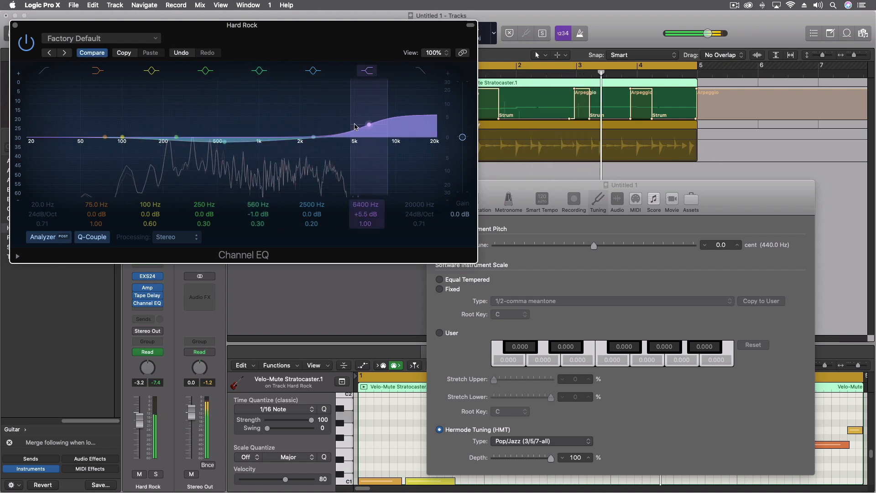
- Drag the Channel EQ high shelf up to +5.5 dB at 6400 Hz
left_click_drag(369, 124, 321, 132)
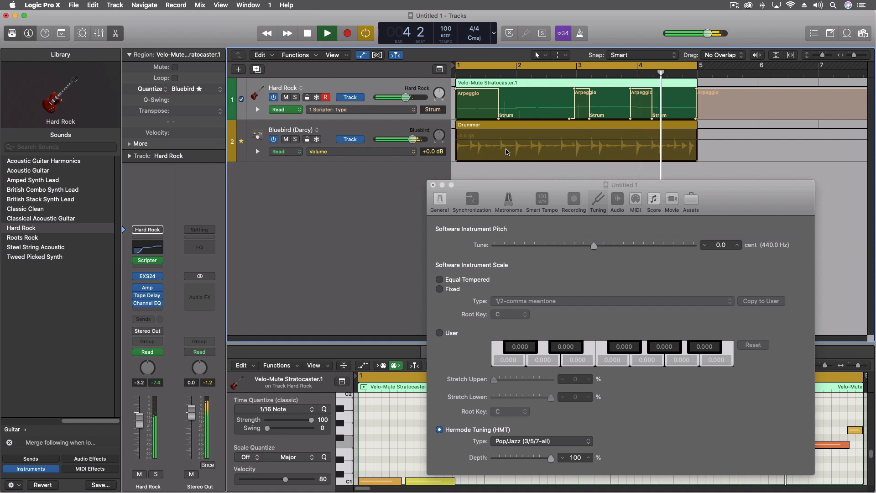
- Stop playback, then move the Project Settings window aside and close it
left_click(326, 33)
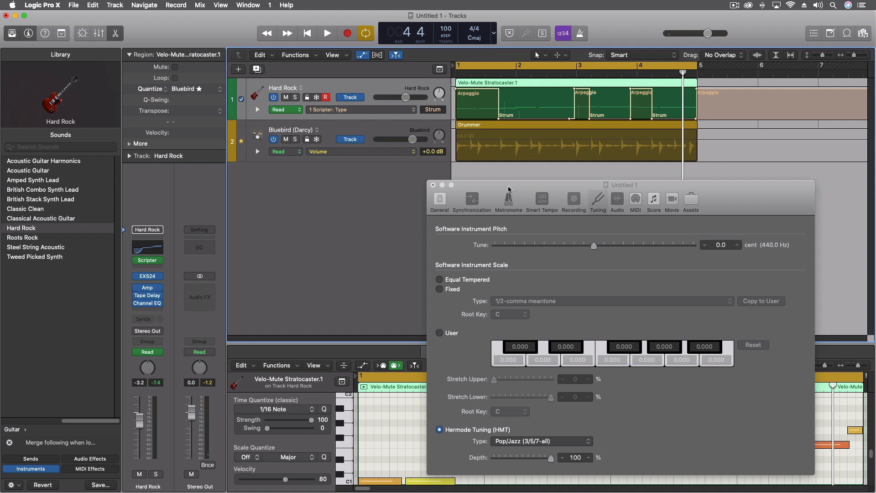
left_click_drag(508, 185, 665, 186)
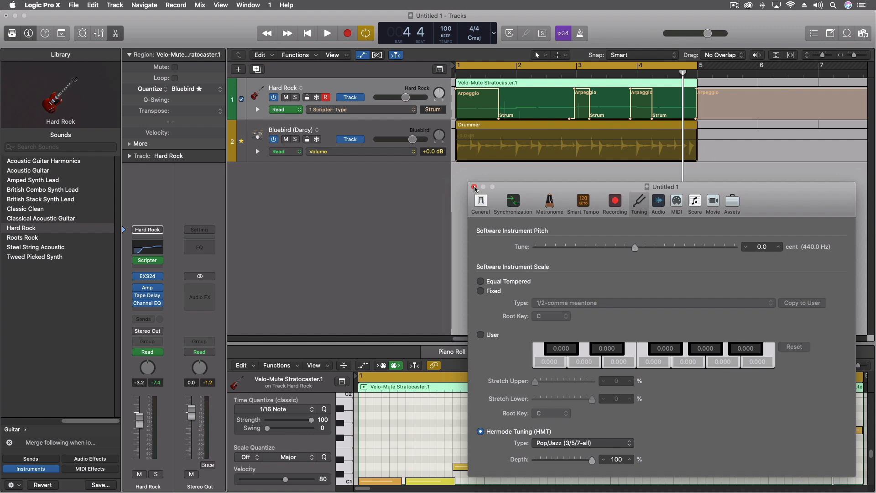
left_click(474, 186)
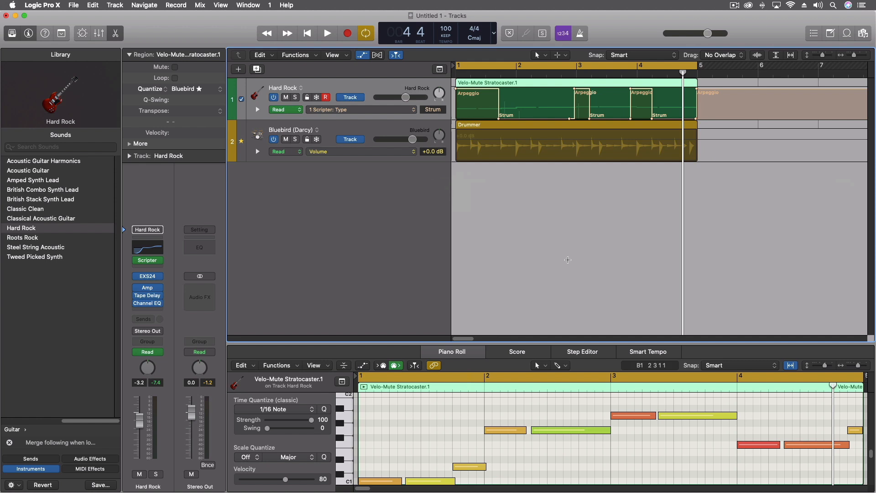
mouse_move(610, 278)
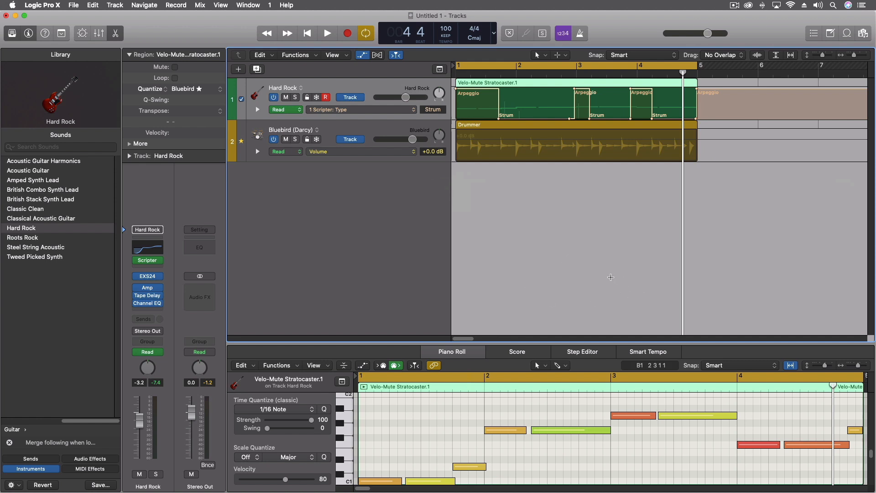
mouse_move(451, 217)
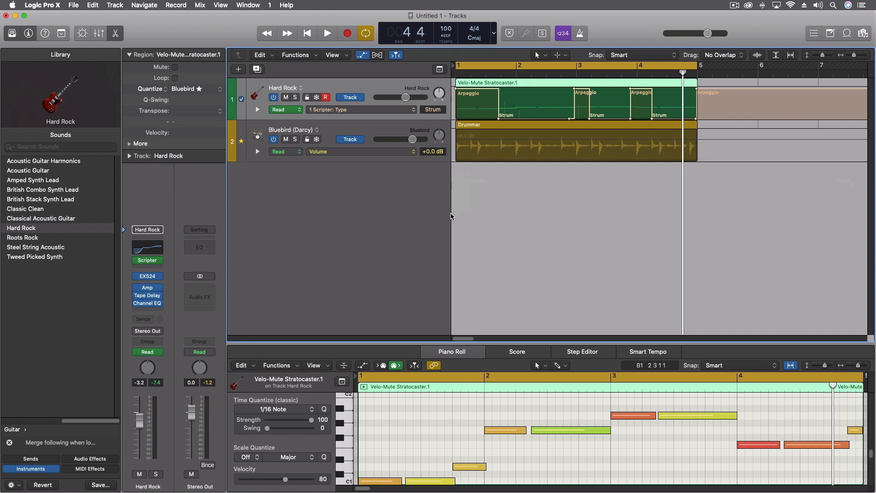
mouse_move(458, 122)
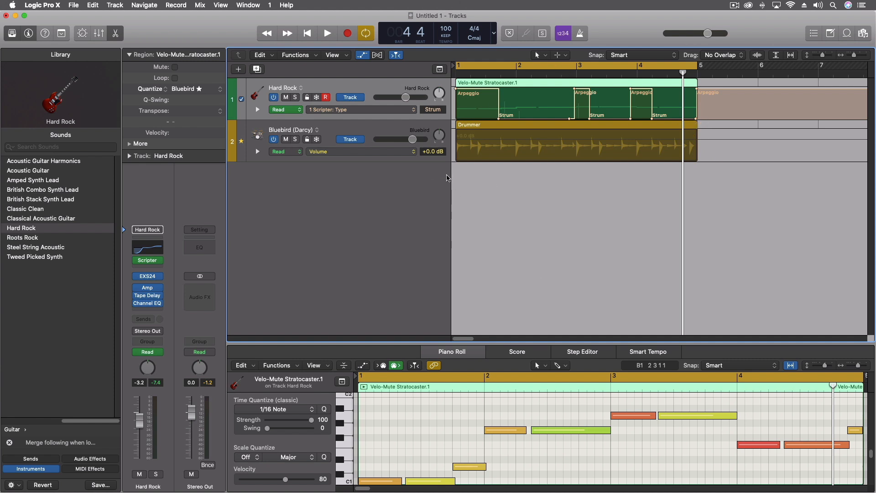
mouse_move(419, 189)
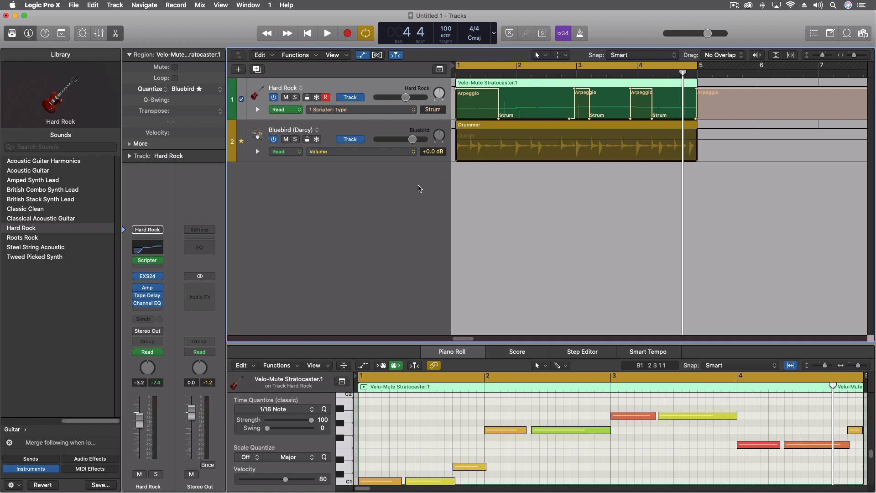
mouse_move(611, 206)
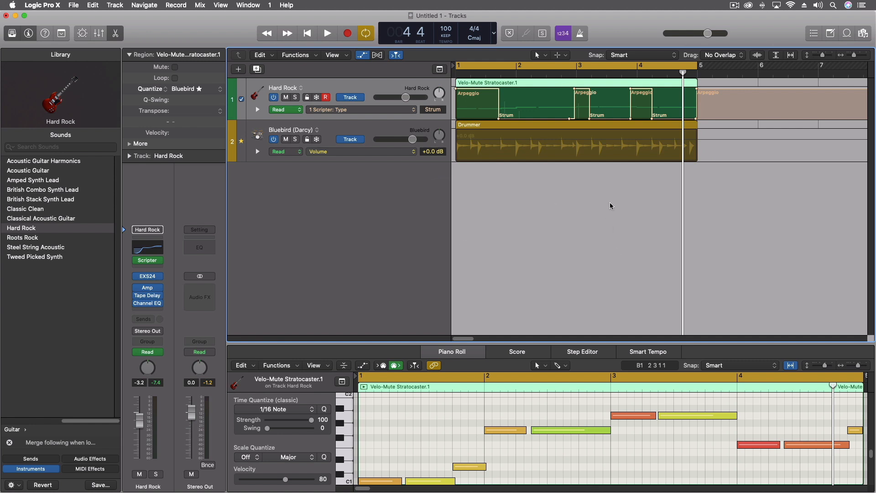
mouse_move(474, 216)
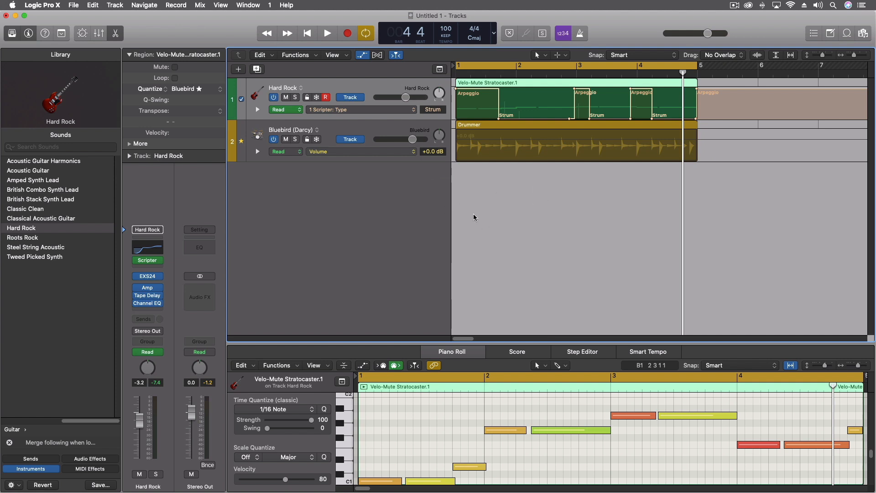
mouse_move(695, 198)
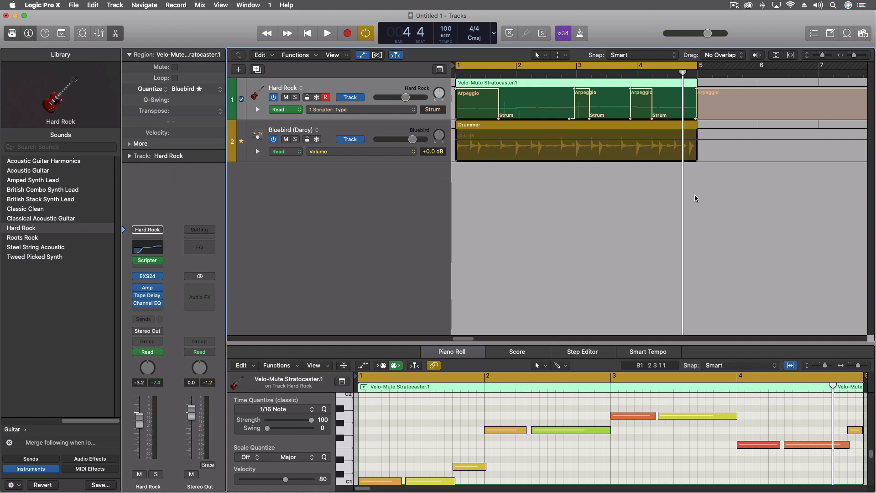
mouse_move(724, 179)
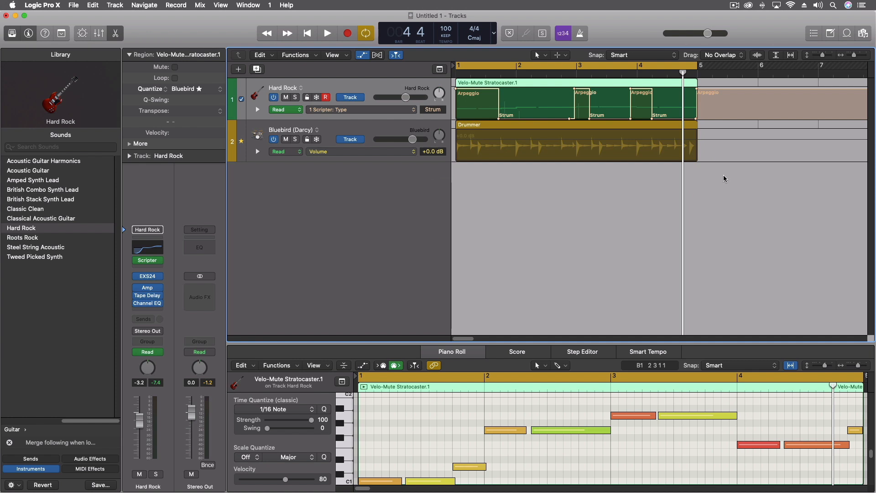
mouse_move(259, 185)
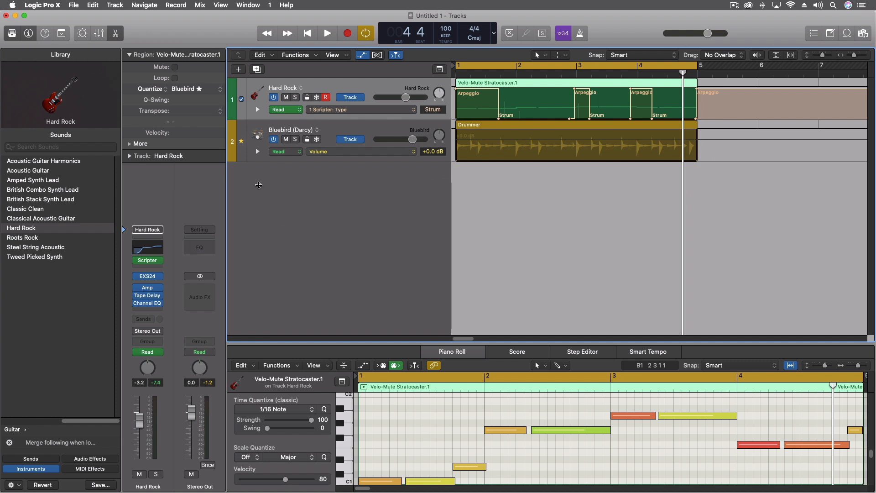